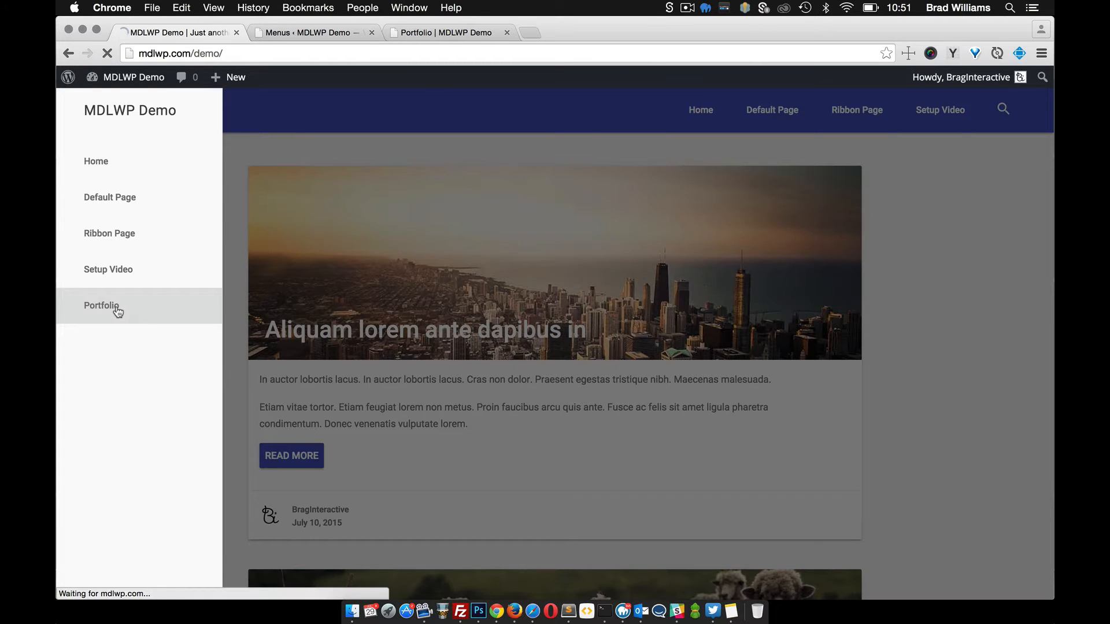
On the Portfolio page, filter by Bridge, Fog and Water, then return to All.
{"action": "left_click", "coordinate": [101, 305]}
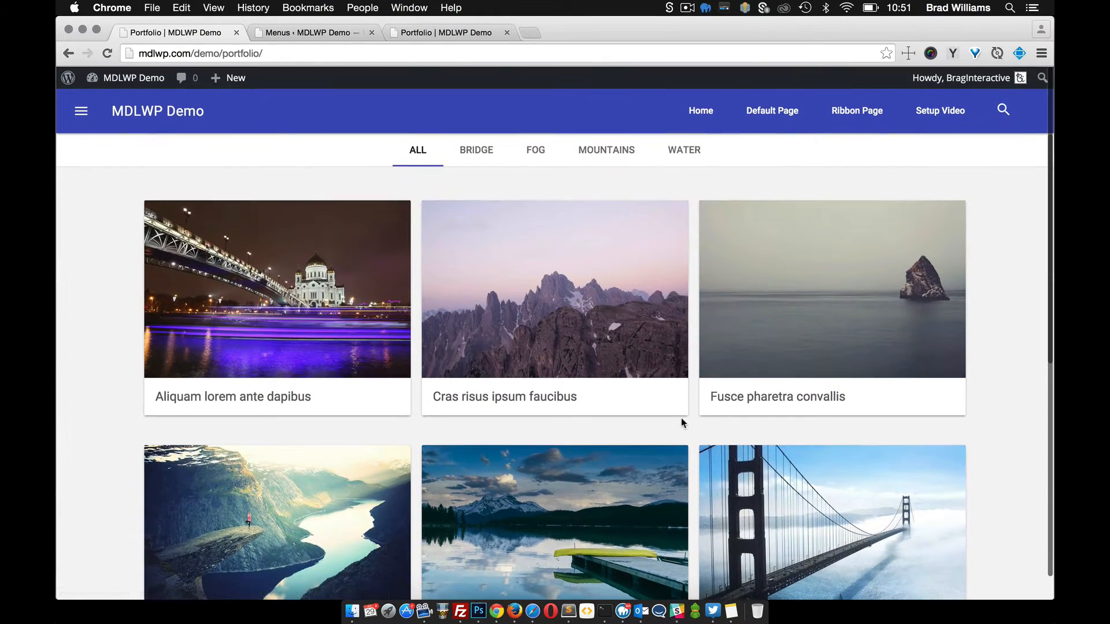
{"action": "left_click", "coordinate": [476, 149]}
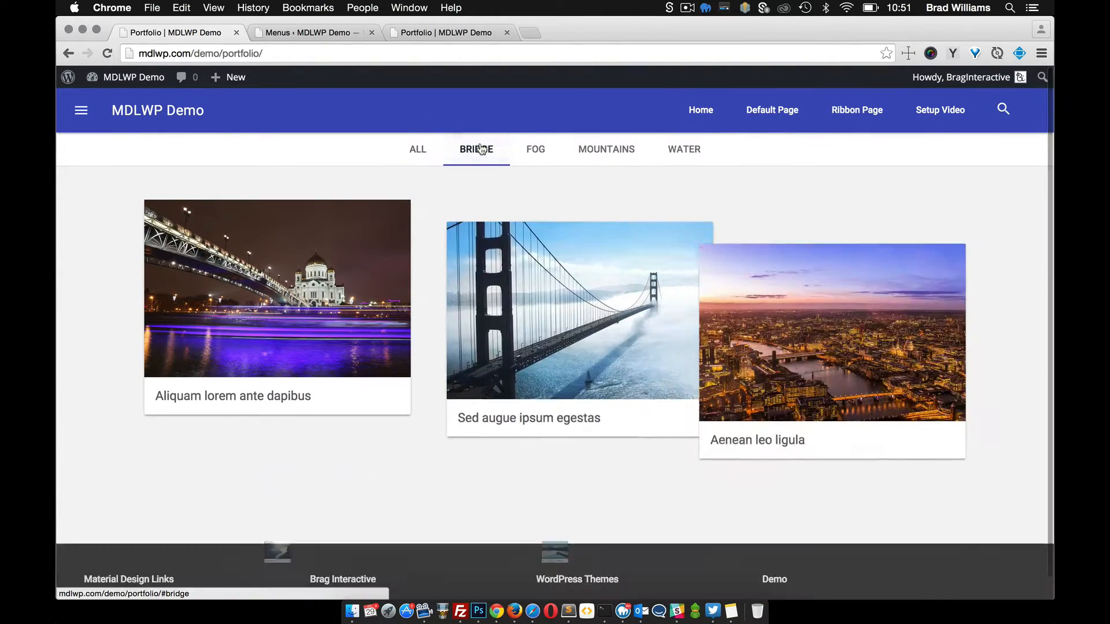
{"action": "left_click", "coordinate": [536, 149]}
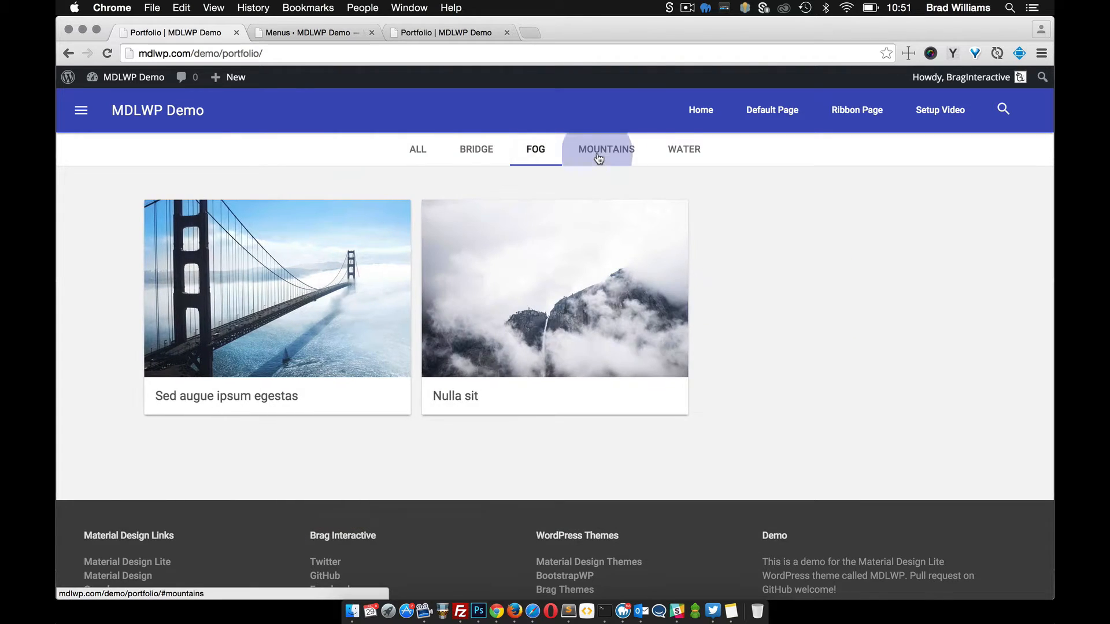
{"action": "left_click", "coordinate": [684, 149]}
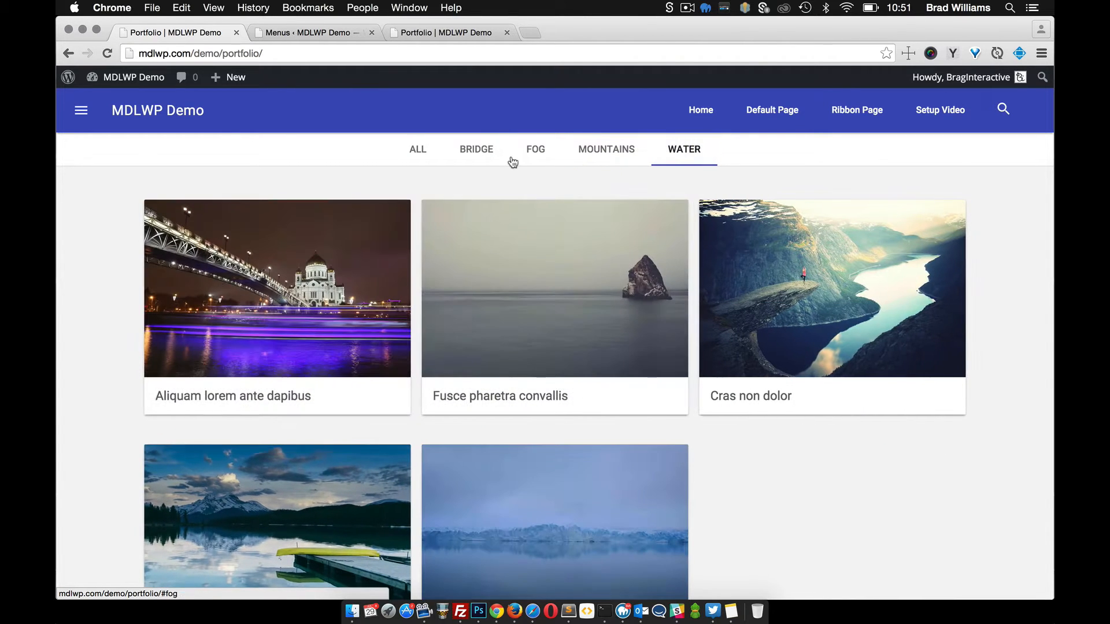
{"action": "left_click", "coordinate": [418, 150]}
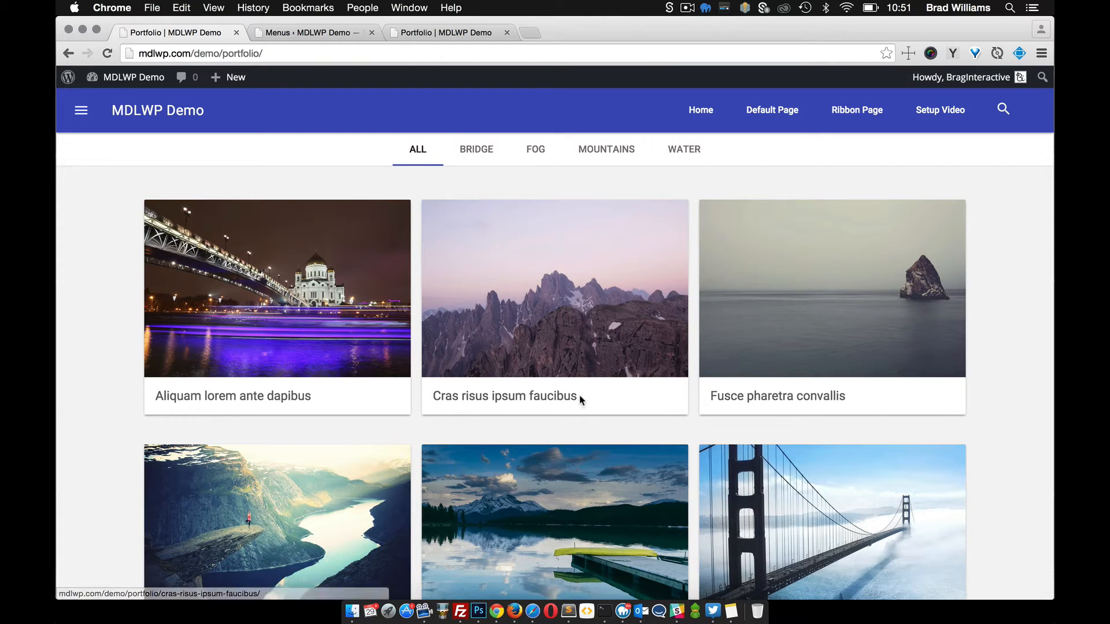
Open Appearance > Customize from the admin and expand the preview's navigation drawer.
{"action": "left_click", "coordinate": [307, 32]}
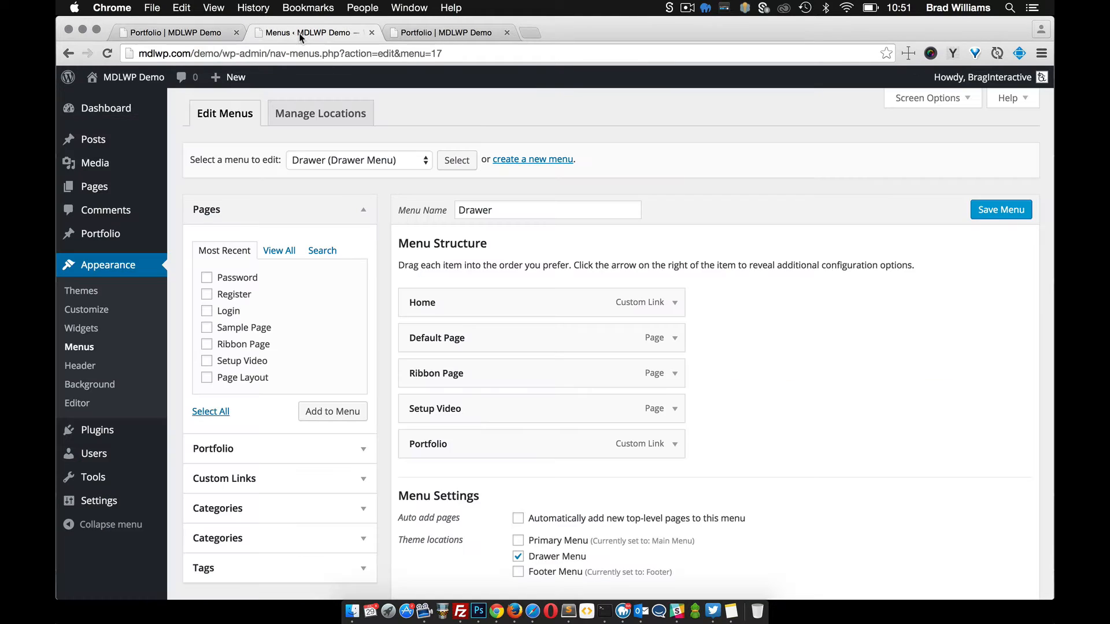
{"action": "mouse_move", "coordinate": [86, 309]}
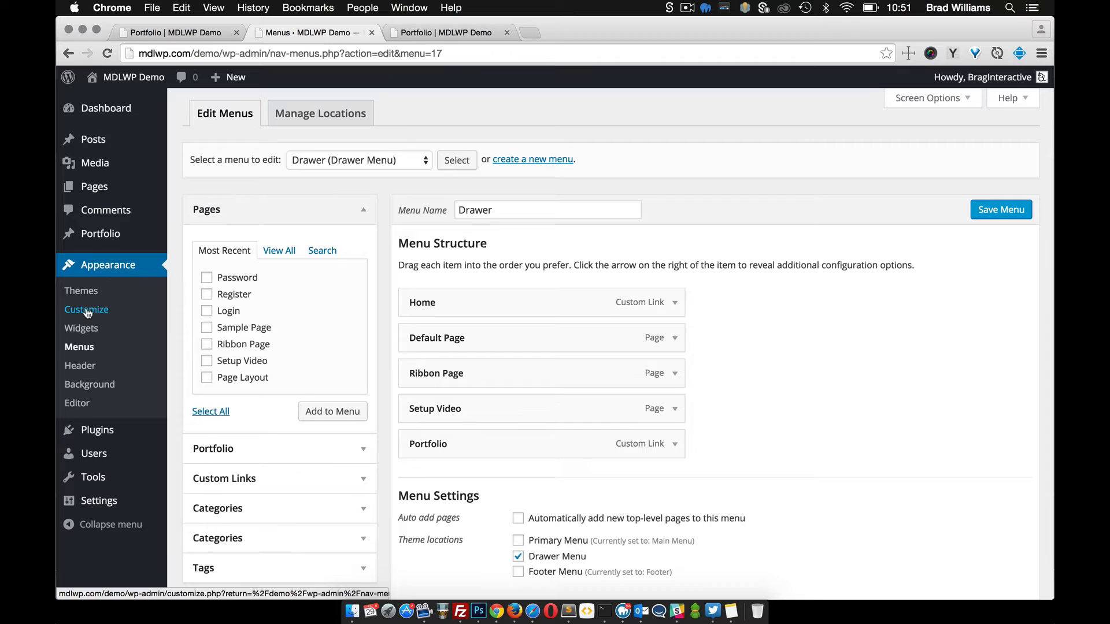
{"action": "left_click", "coordinate": [85, 309]}
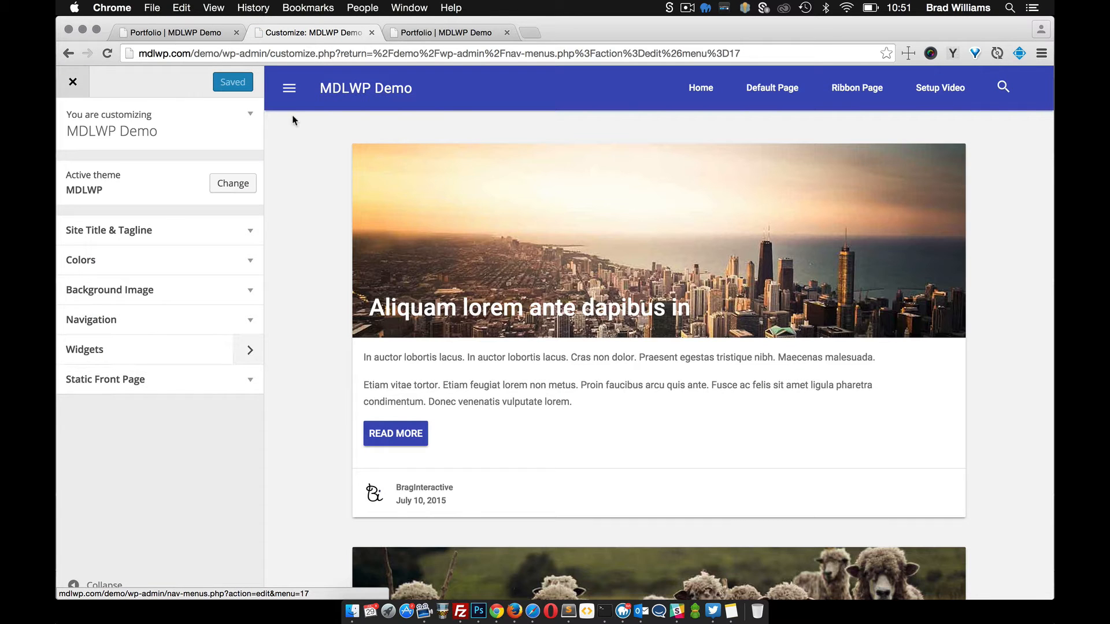
{"action": "mouse_move", "coordinate": [123, 369]}
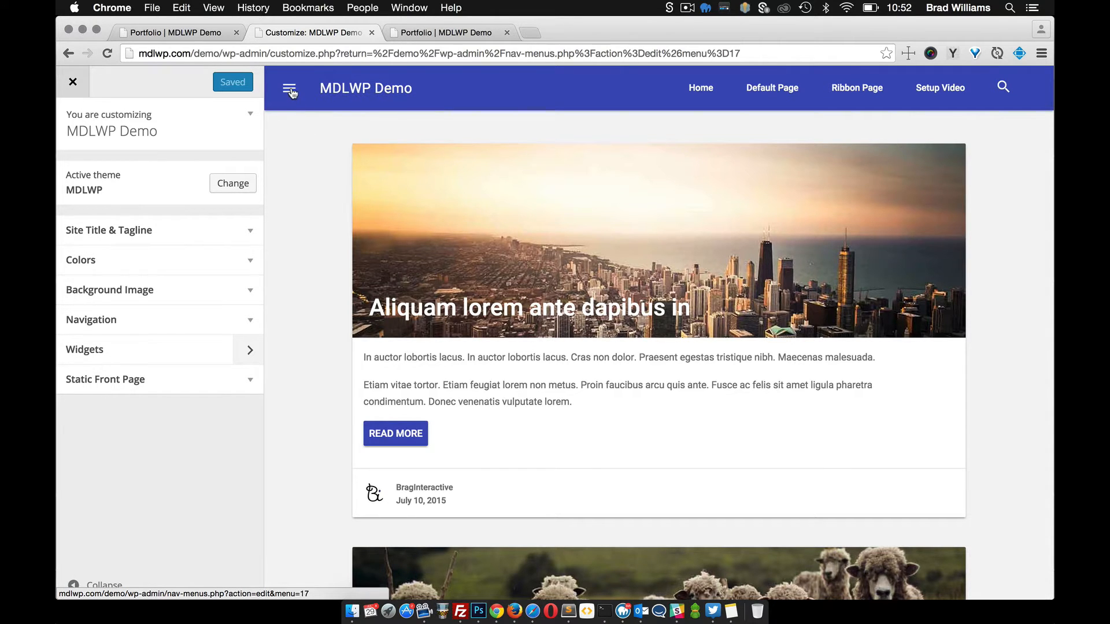
{"action": "left_click", "coordinate": [289, 88]}
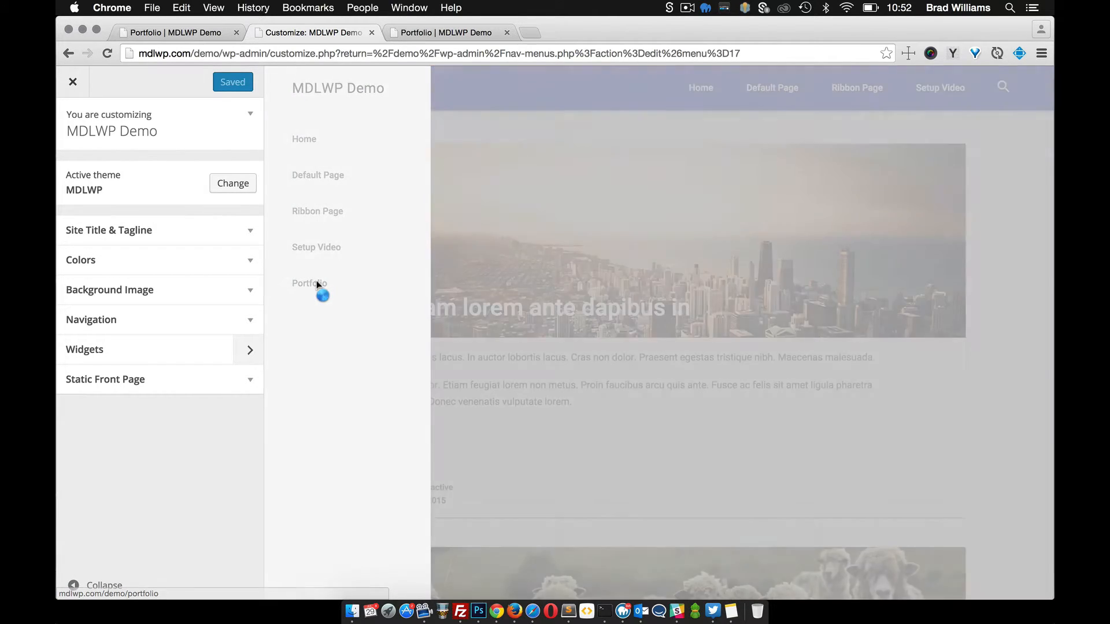
Preview Portfolio, toggle Display Filter off and back on, and expand Portfolio Layout.
{"action": "left_click", "coordinate": [310, 283]}
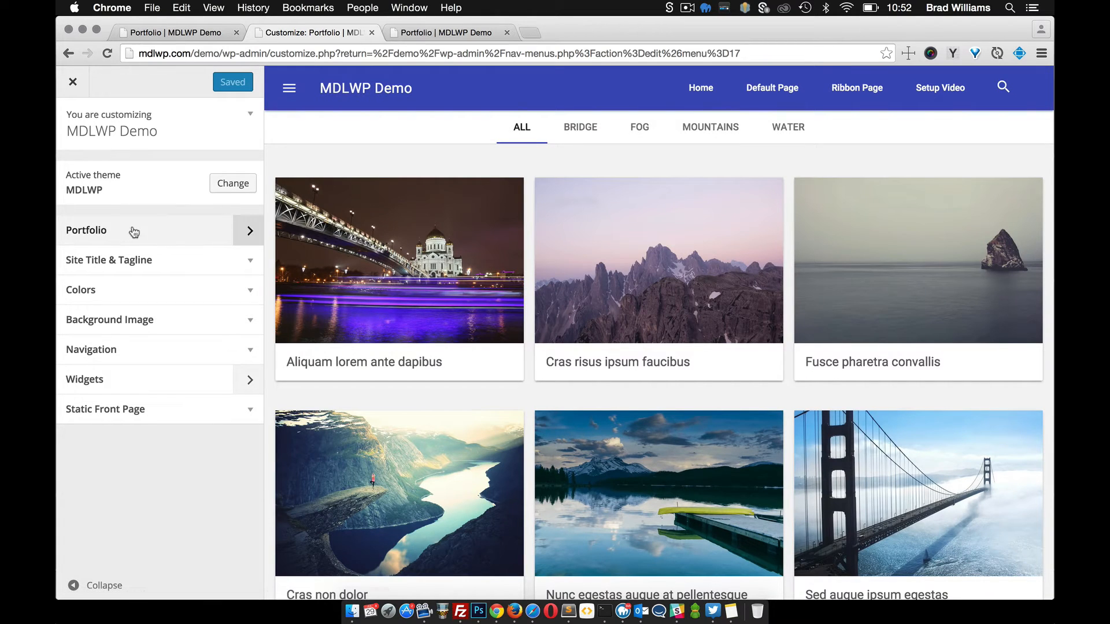
{"action": "mouse_move", "coordinate": [162, 234]}
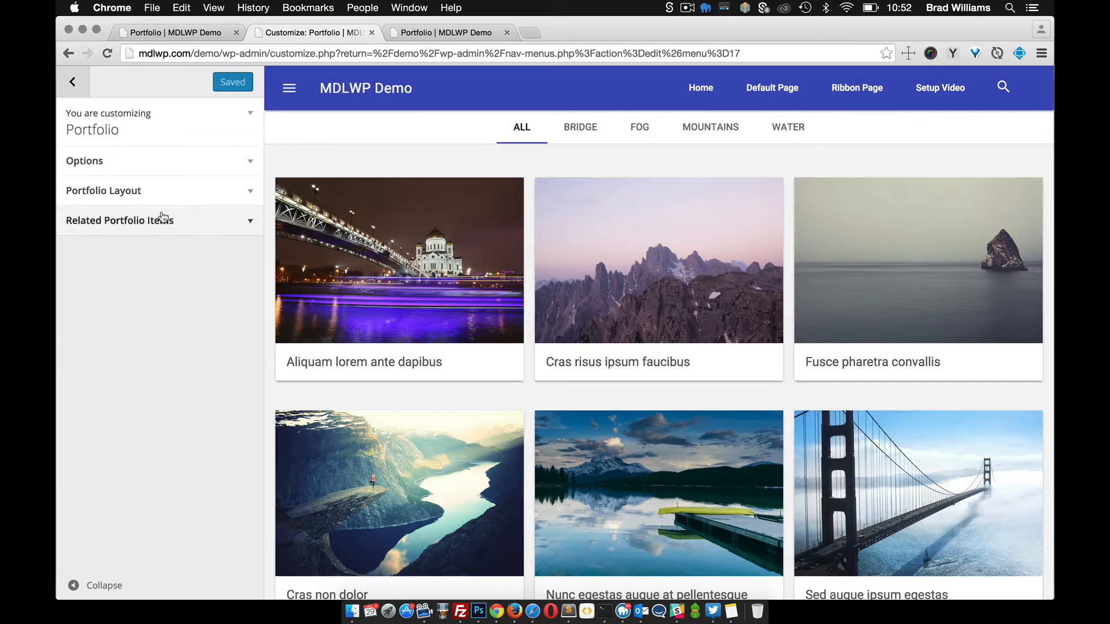
{"action": "mouse_move", "coordinate": [186, 158]}
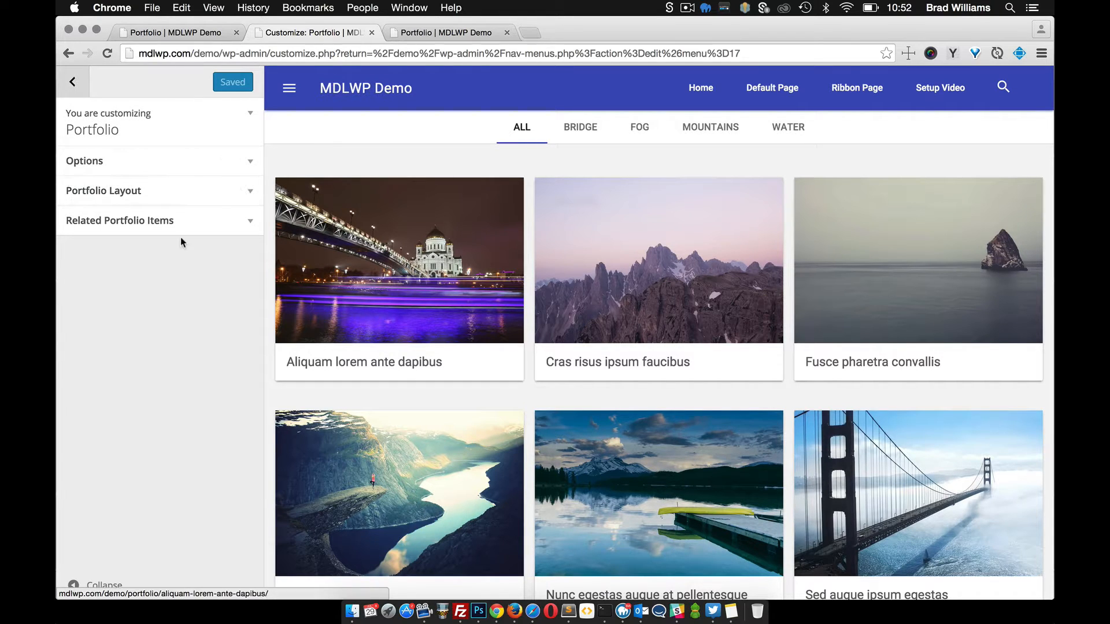
{"action": "left_click", "coordinate": [85, 160]}
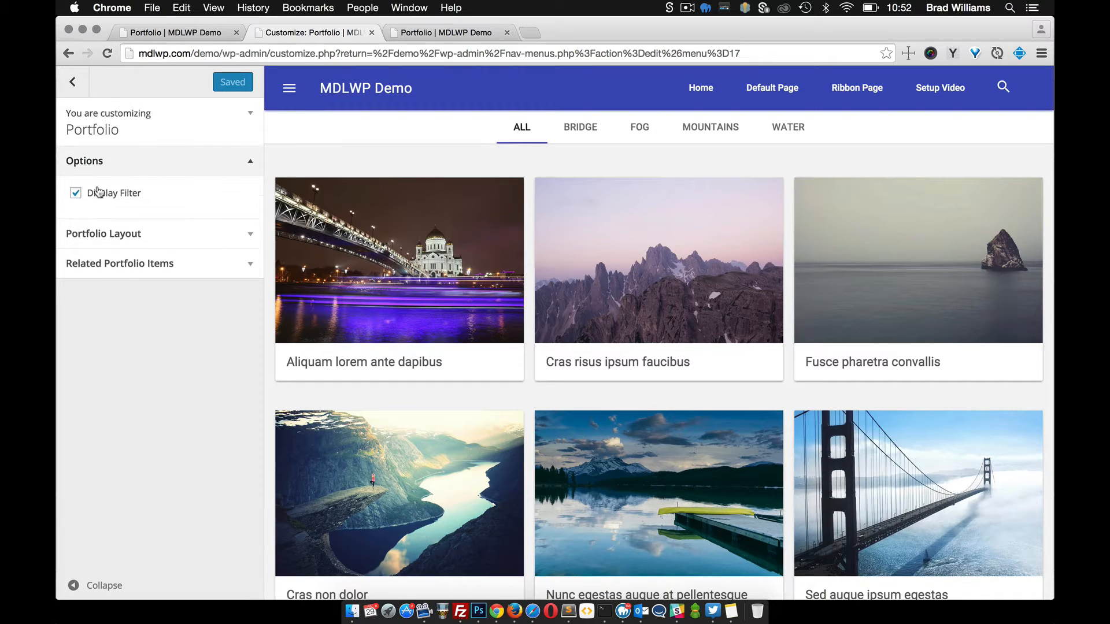
{"action": "mouse_move", "coordinate": [126, 203]}
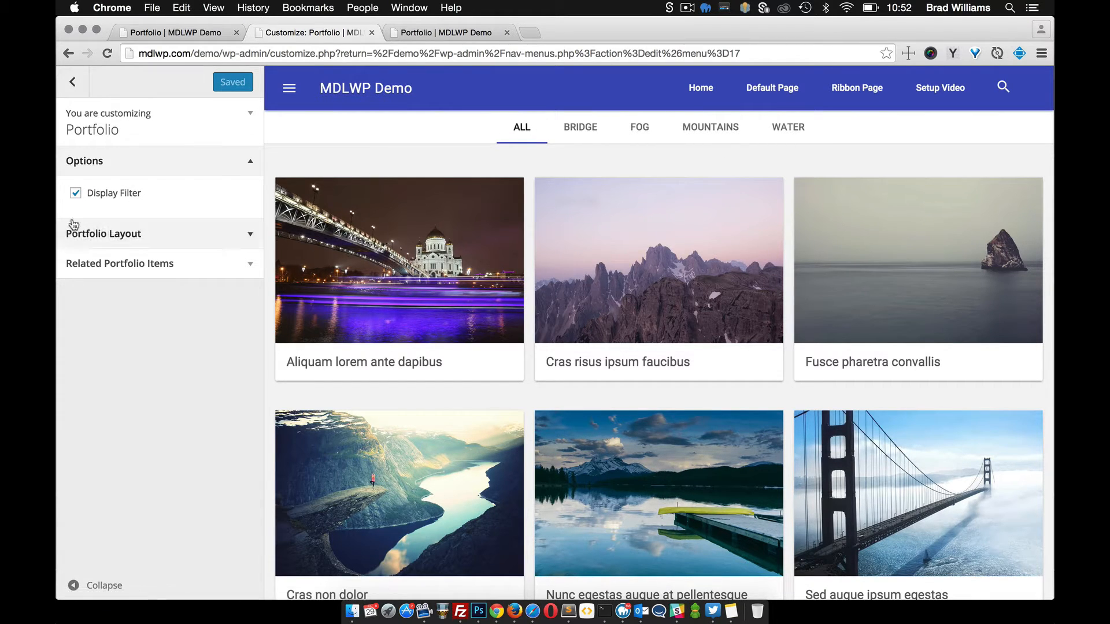
{"action": "left_click", "coordinate": [76, 192]}
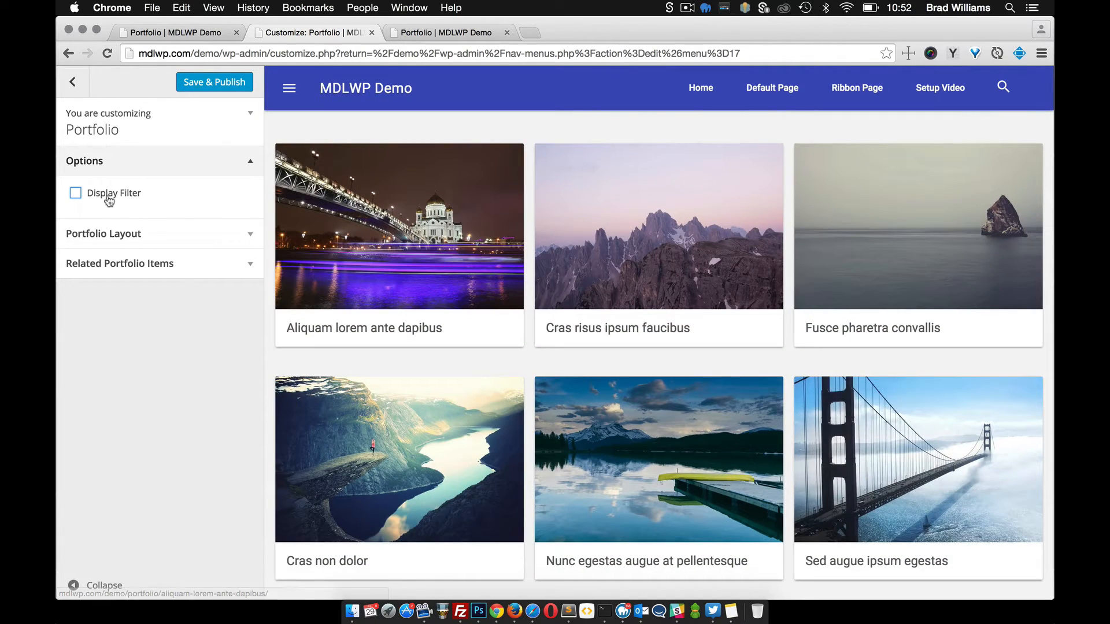
{"action": "left_click", "coordinate": [75, 192]}
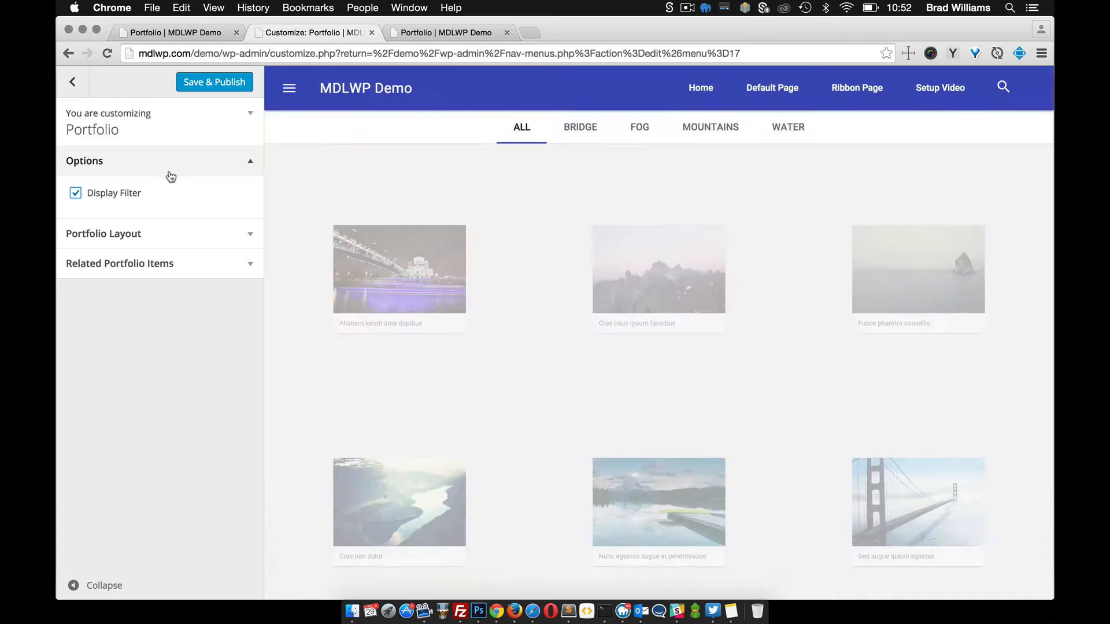
{"action": "left_click", "coordinate": [104, 191]}
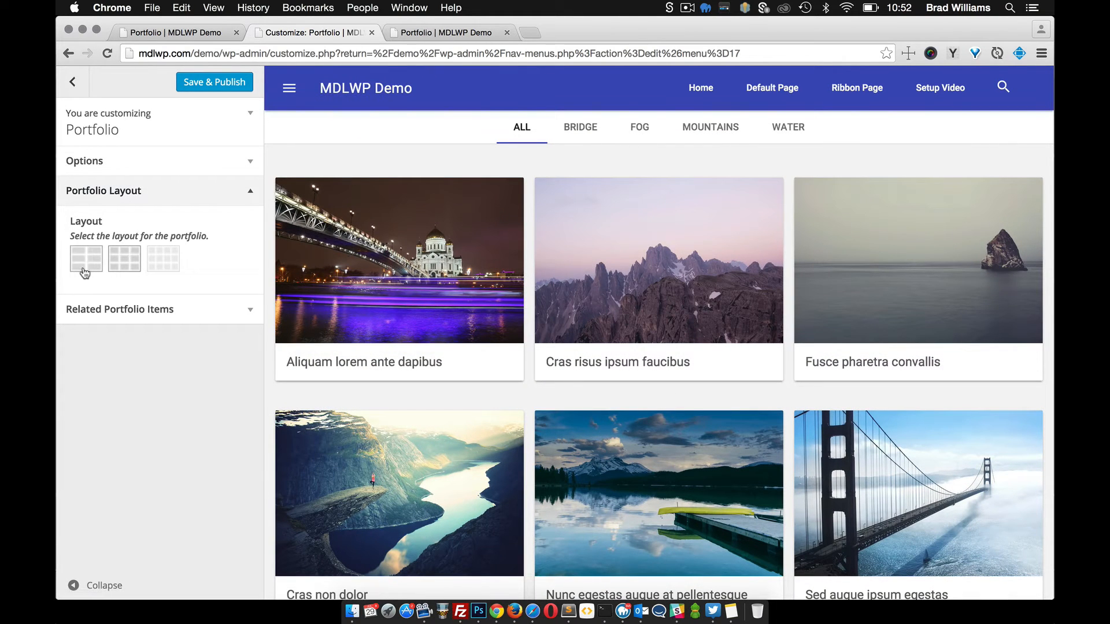
Preview the portfolio layout thumbnails for two, three and four columns.
{"action": "left_click", "coordinate": [123, 258]}
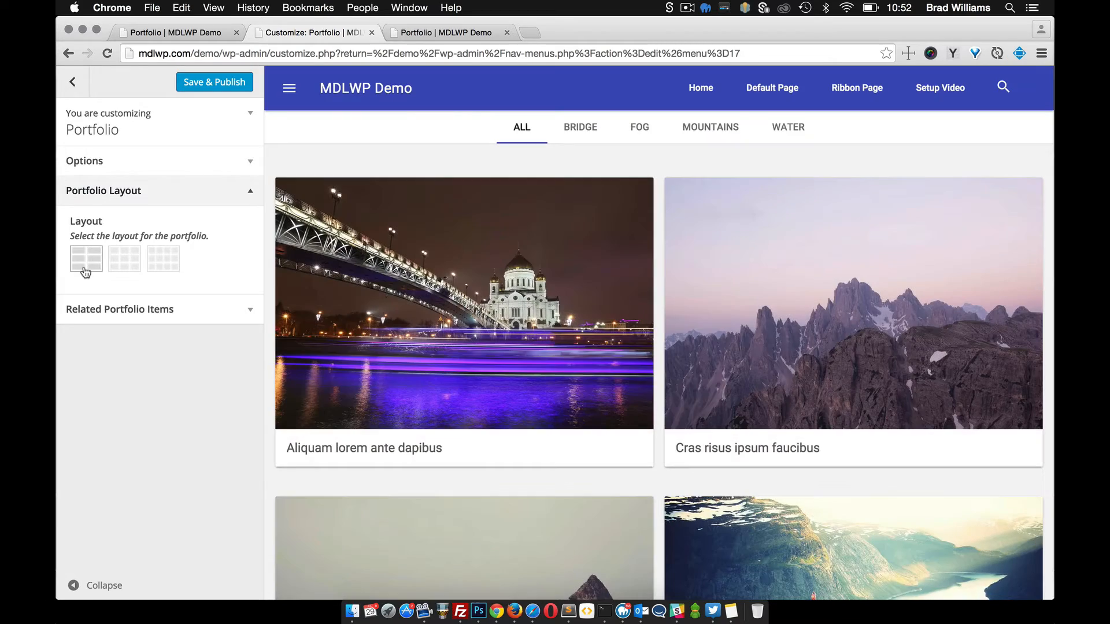
{"action": "left_click", "coordinate": [123, 258]}
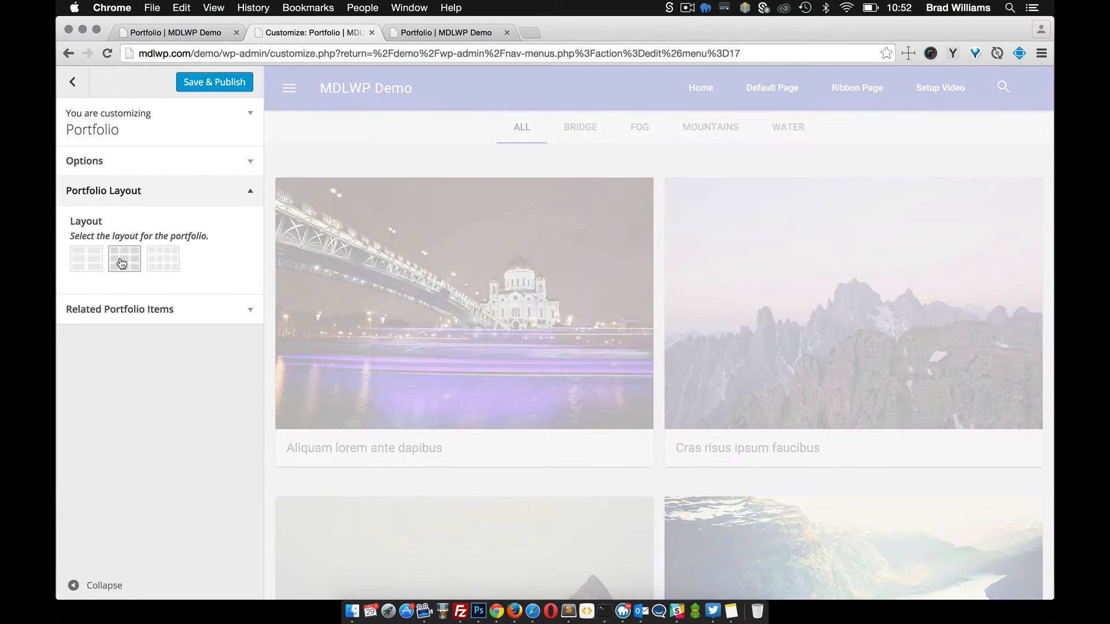
{"action": "left_click", "coordinate": [163, 258]}
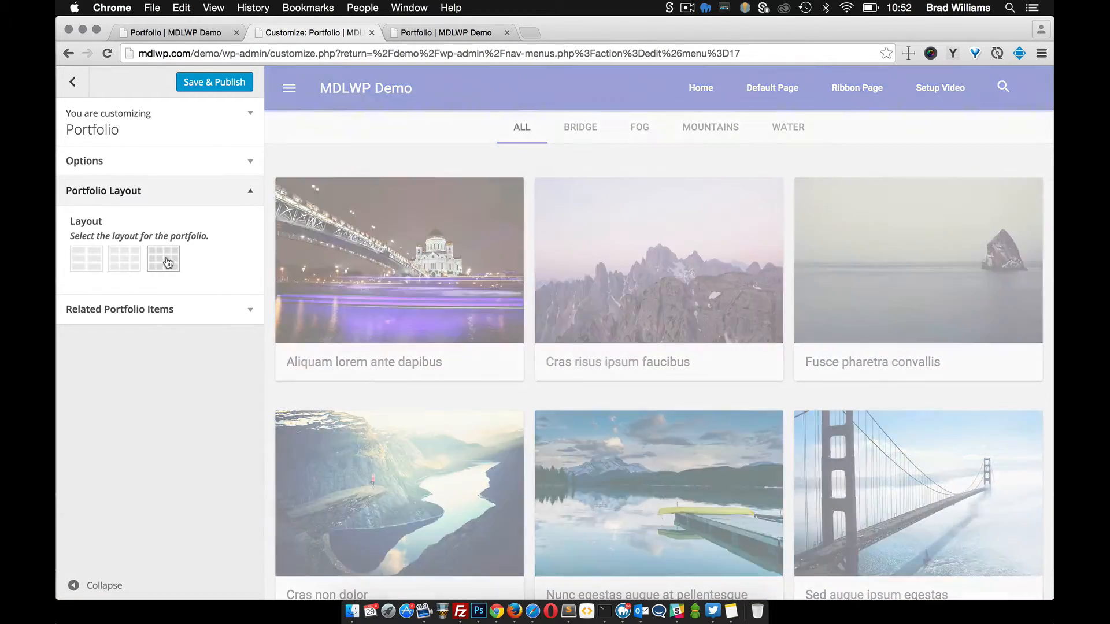
{"action": "left_click", "coordinate": [163, 258]}
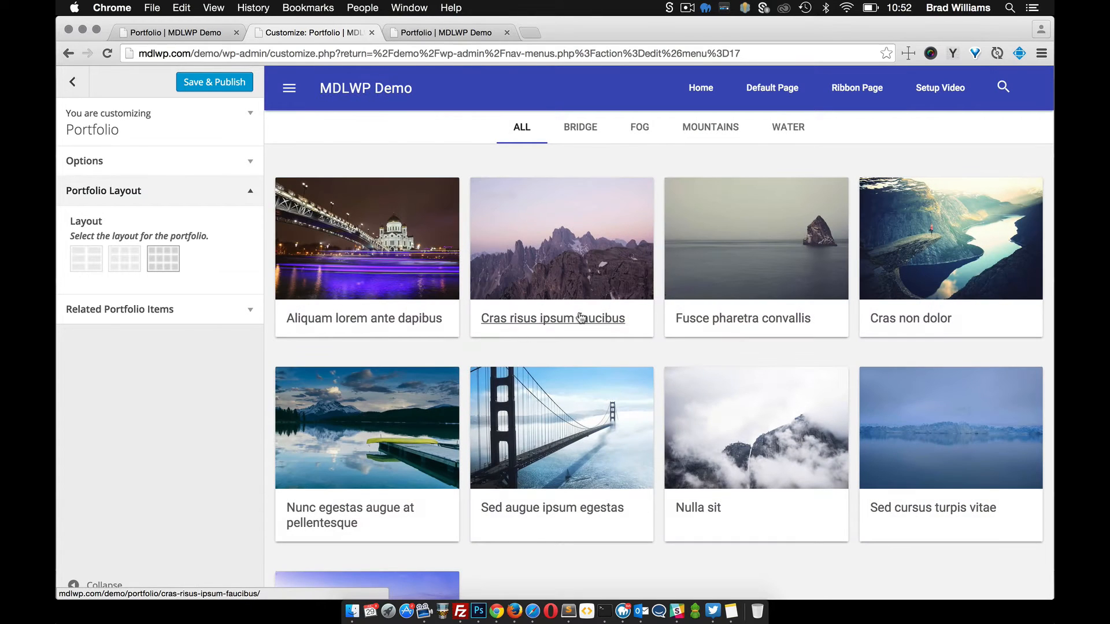
{"action": "left_click", "coordinate": [103, 191]}
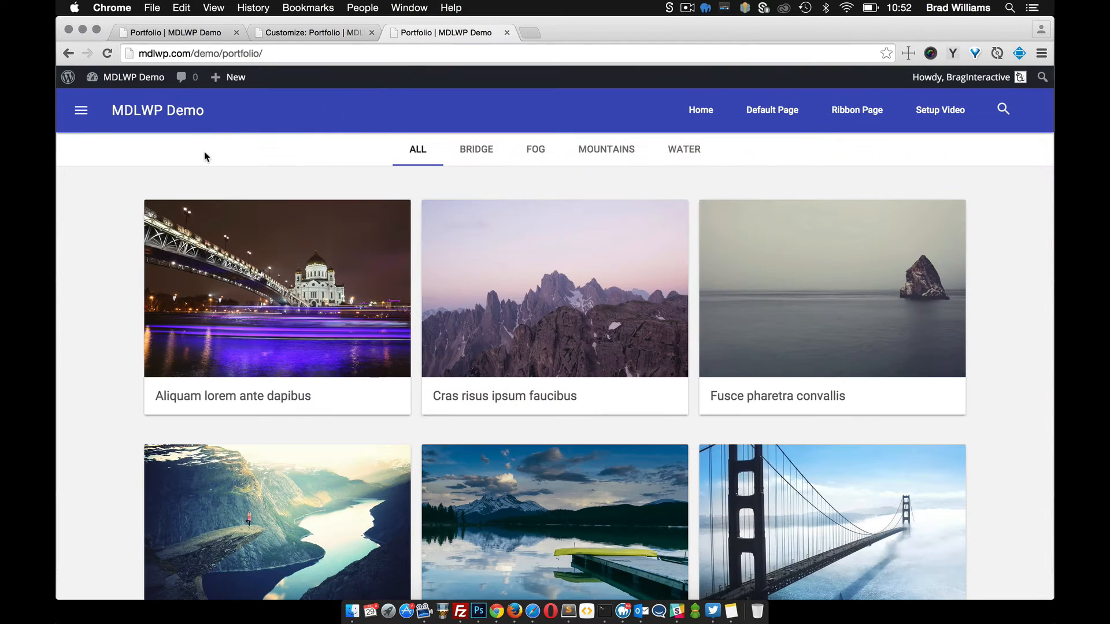
Open the Aliquam lorem ante dapibus item and scroll to its Related Projects.
{"action": "left_click", "coordinate": [276, 288]}
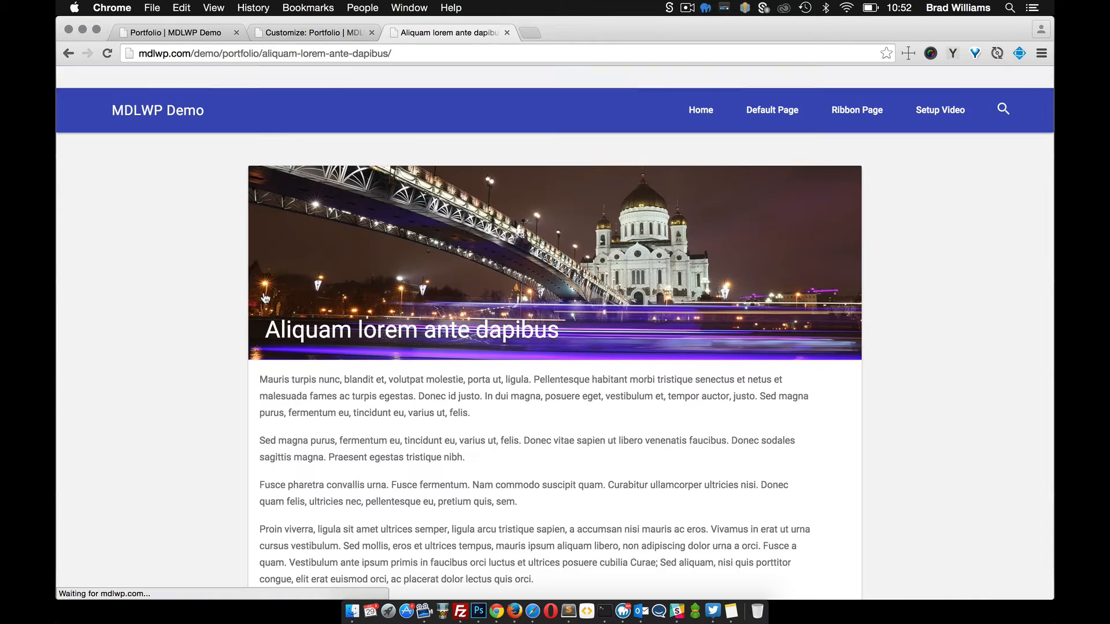
{"action": "scroll", "scroll_direction": "down", "scroll_amount": 3}
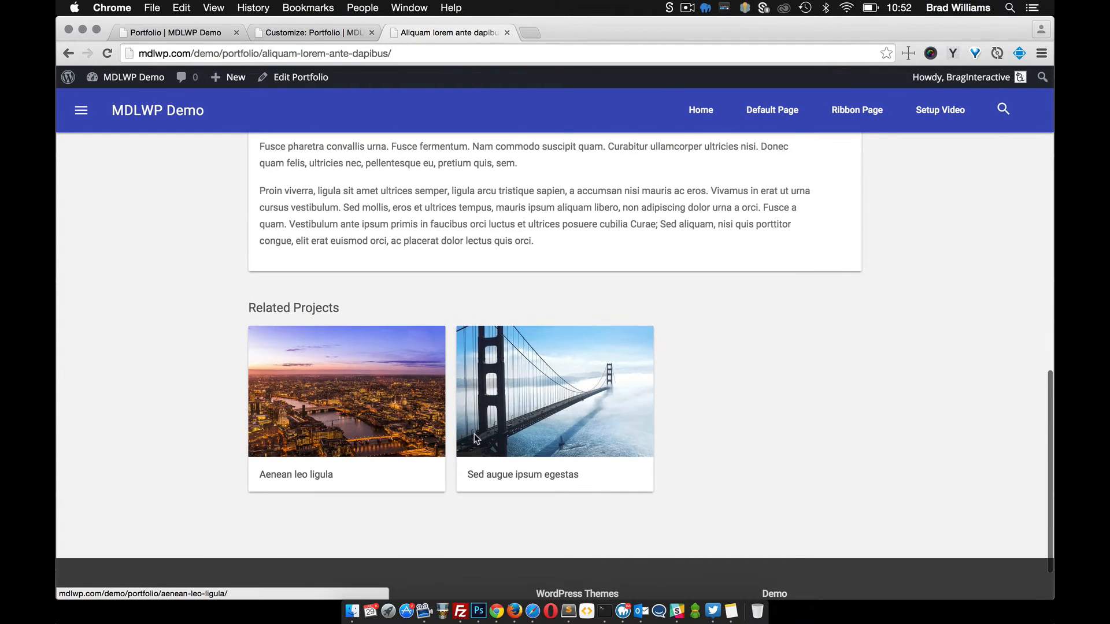
{"action": "mouse_move", "coordinate": [395, 416]}
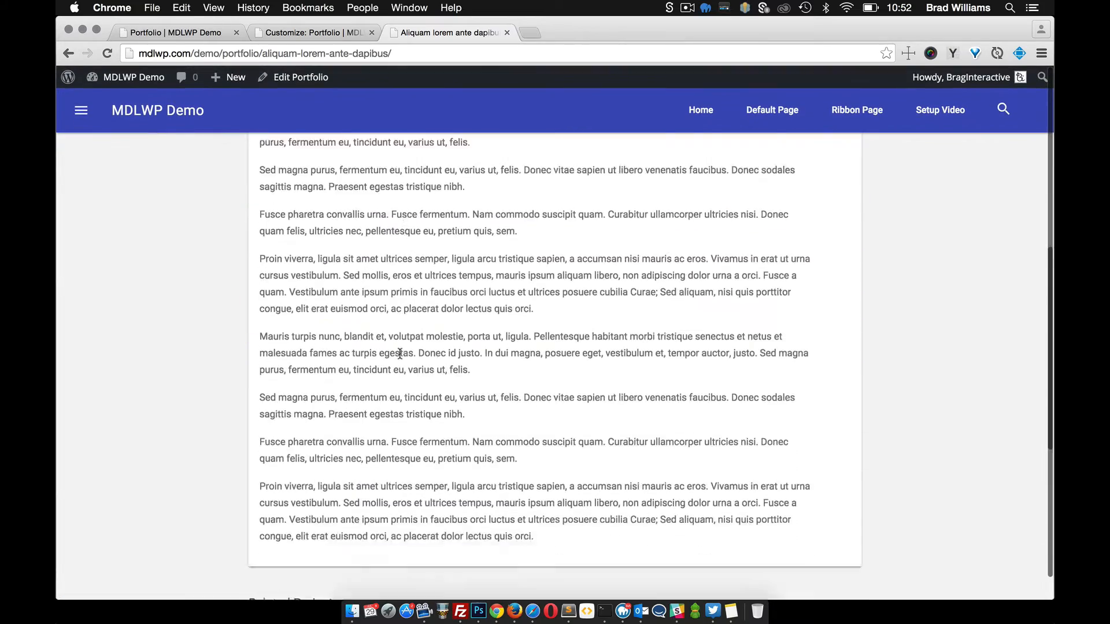
{"action": "scroll", "scroll_direction": "down", "scroll_amount": 3}
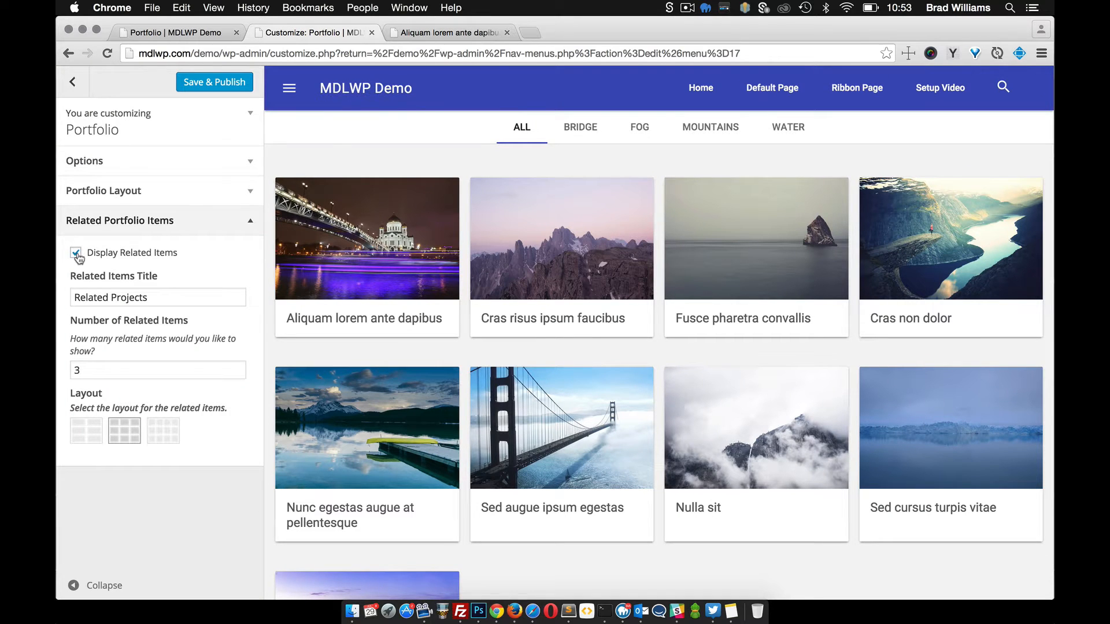
Publish with Display Related Items off and verify the item page lacks Related Projects.
{"action": "left_click", "coordinate": [75, 252]}
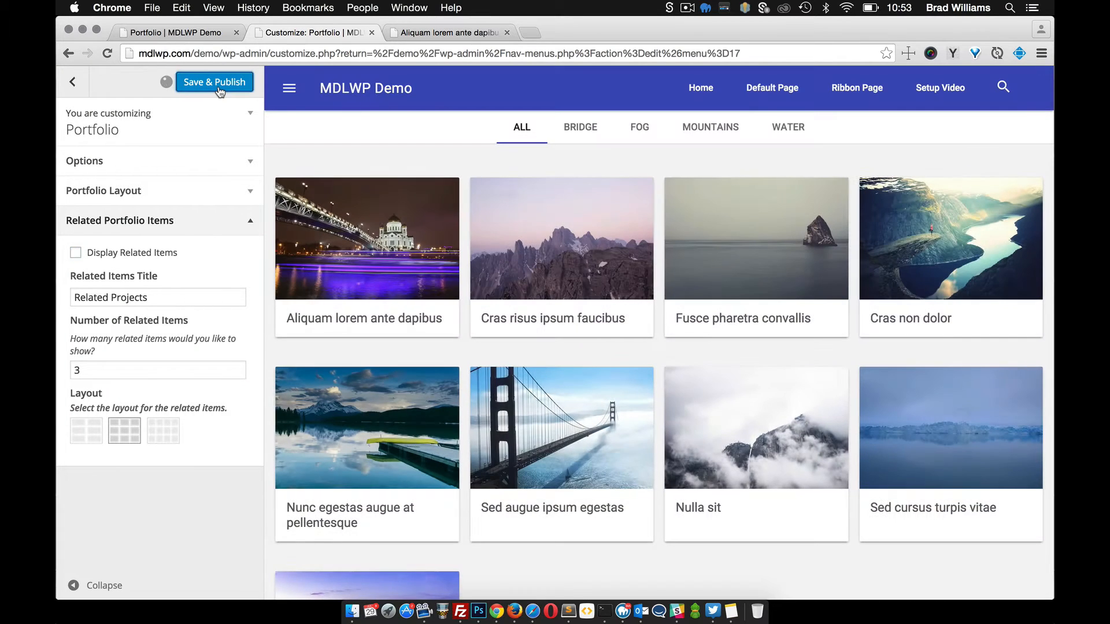
{"action": "left_click", "coordinate": [446, 32]}
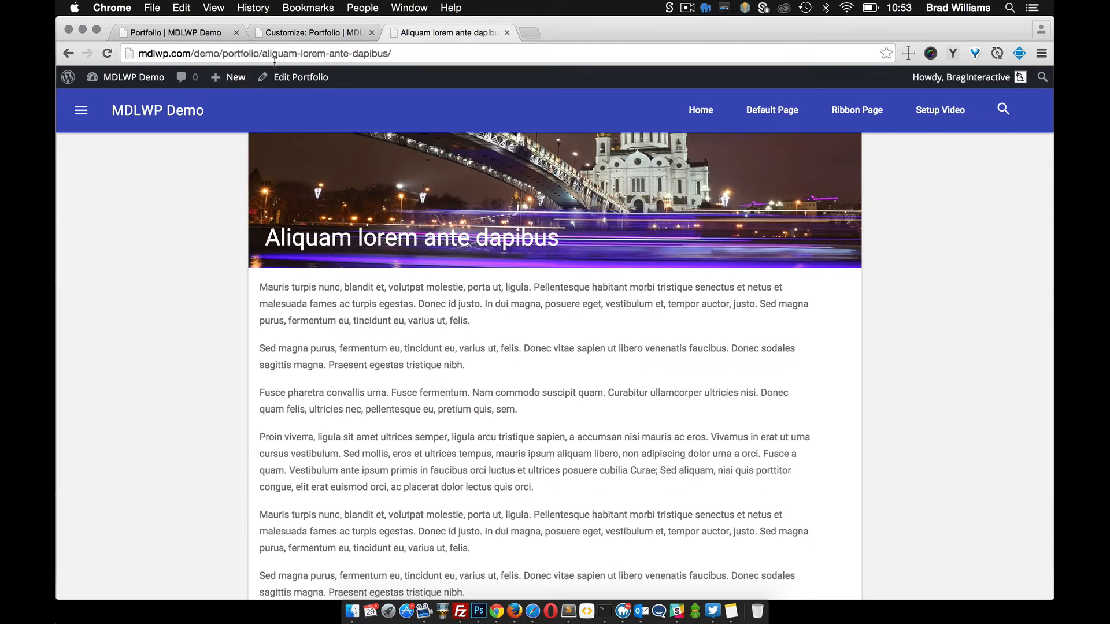
{"action": "scroll", "scroll_direction": "down", "scroll_amount": 3}
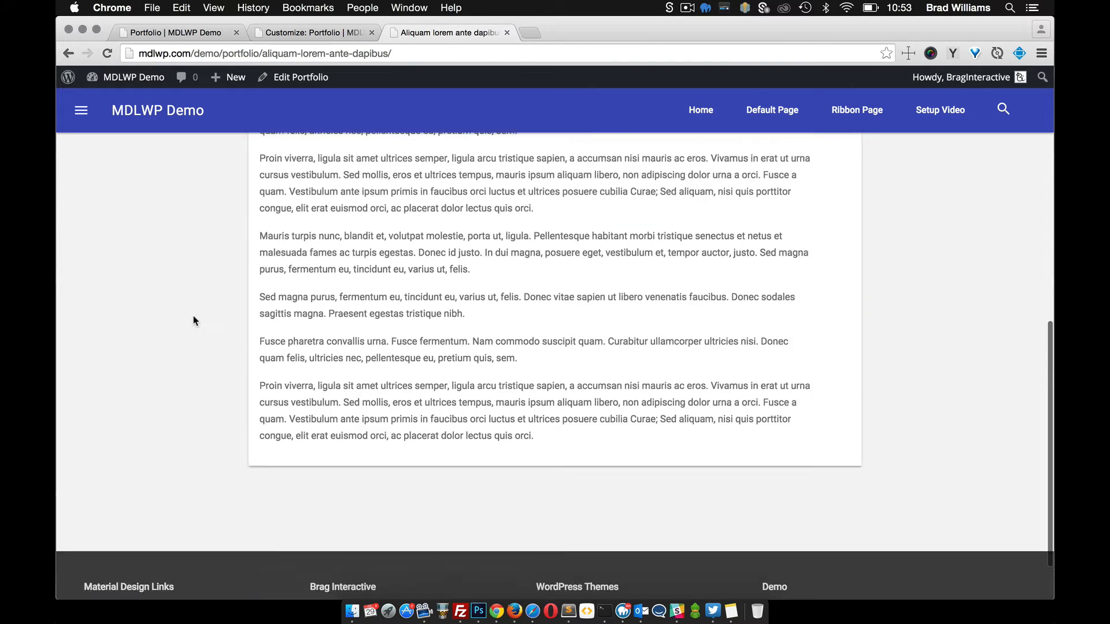
{"action": "left_click", "coordinate": [313, 33]}
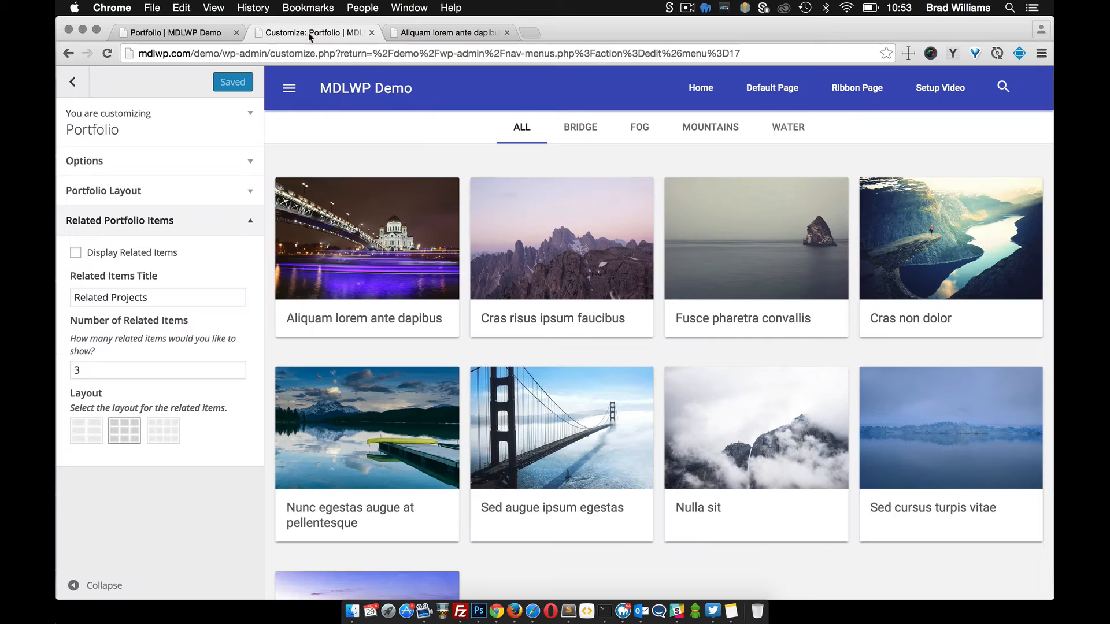
Check Display Related Items and Save & Publish.
{"action": "left_click", "coordinate": [75, 252]}
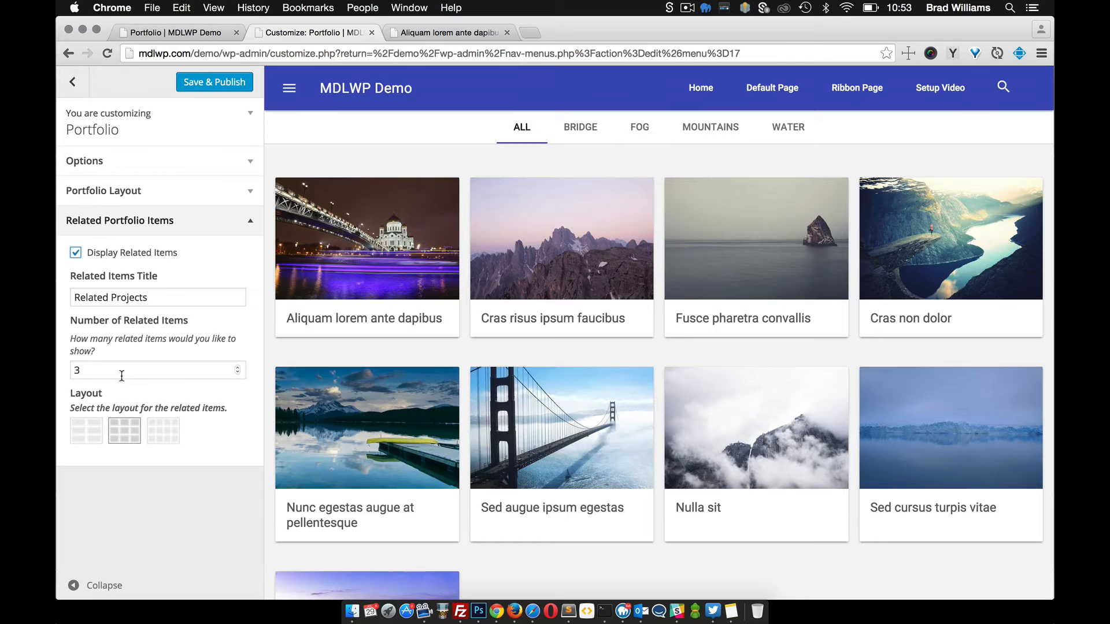
{"action": "left_click", "coordinate": [214, 82]}
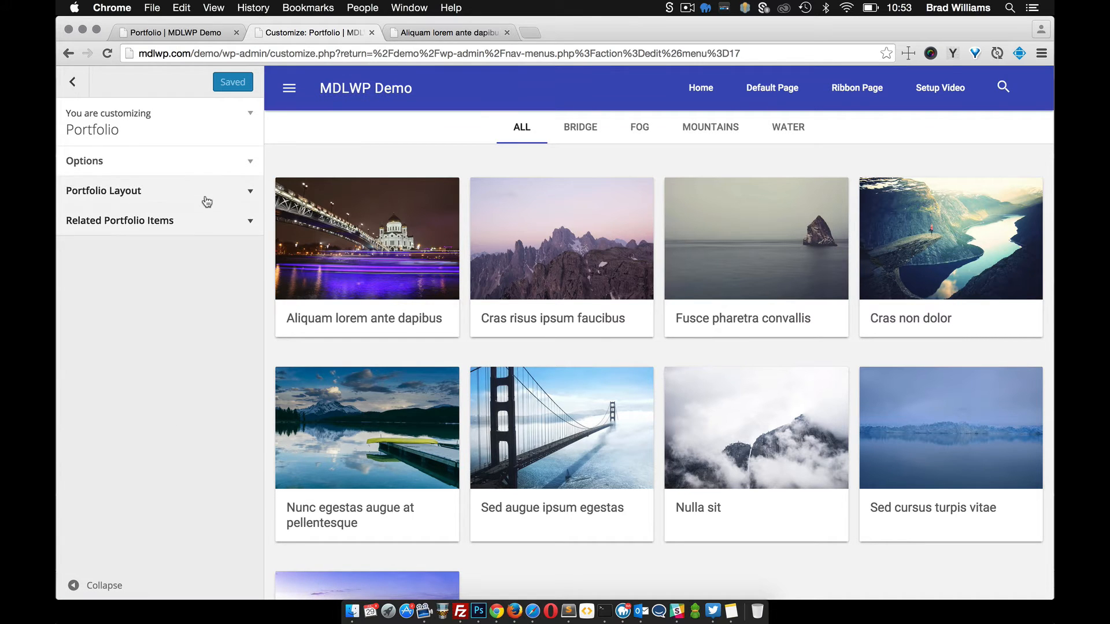
Publish the three-column Portfolio Layout and verify it on the live portfolio page.
{"action": "left_click", "coordinate": [103, 191]}
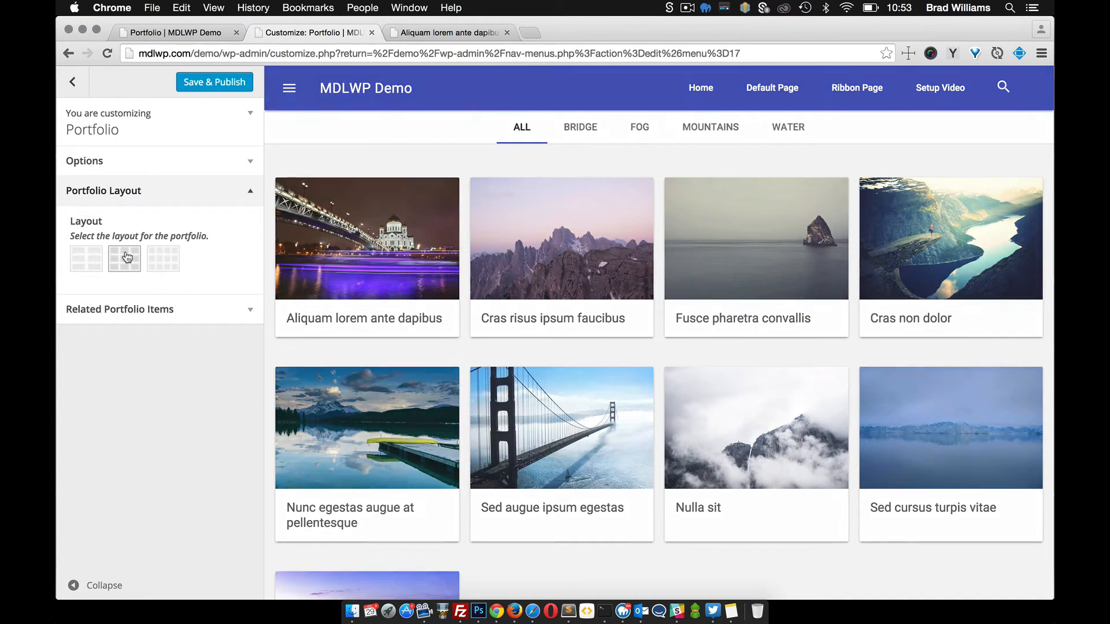
{"action": "left_click", "coordinate": [124, 258]}
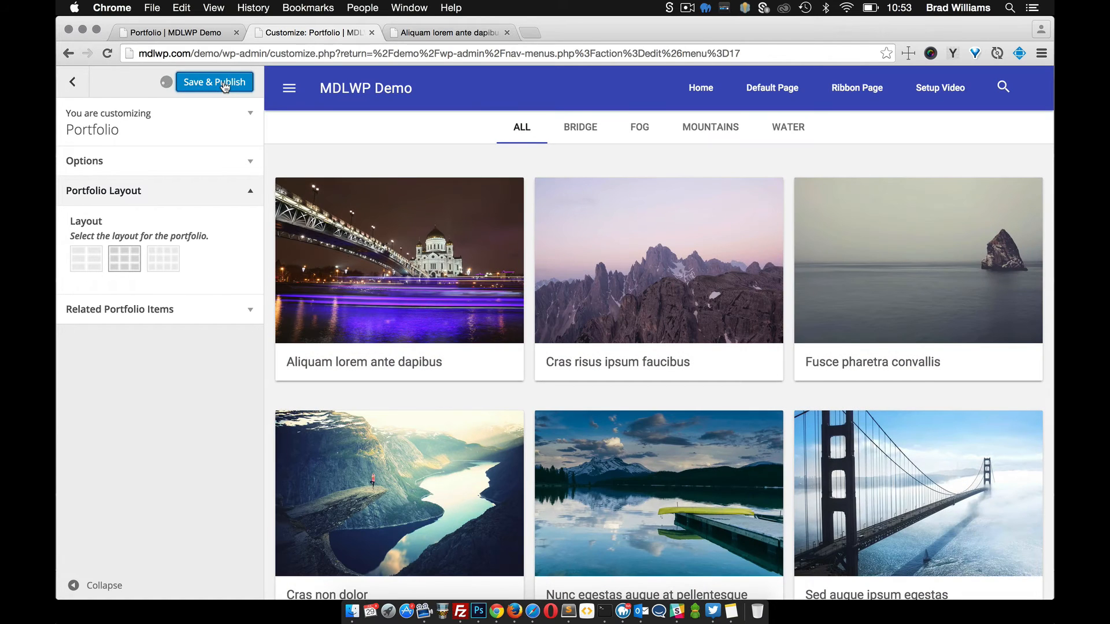
{"action": "left_click", "coordinate": [214, 82]}
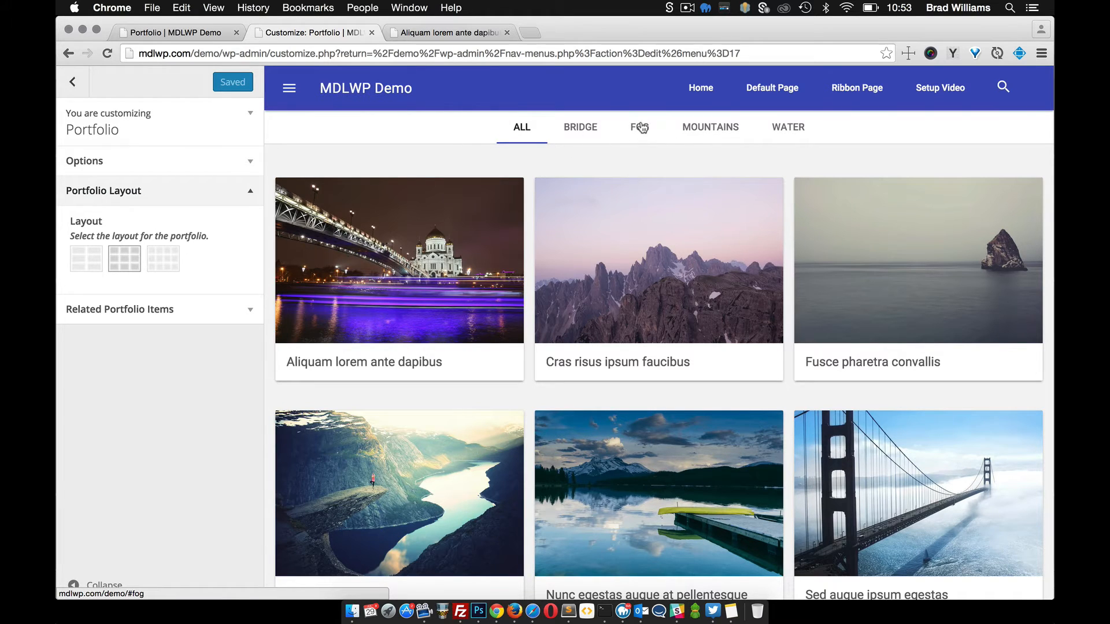
{"action": "mouse_move", "coordinate": [558, 144]}
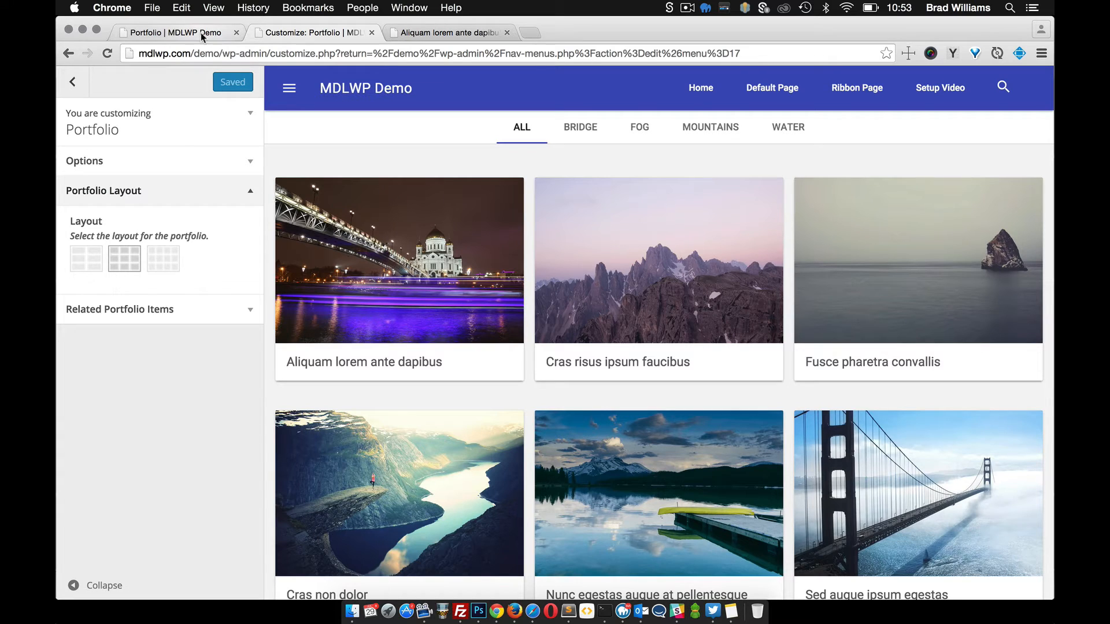
{"action": "left_click", "coordinate": [173, 32]}
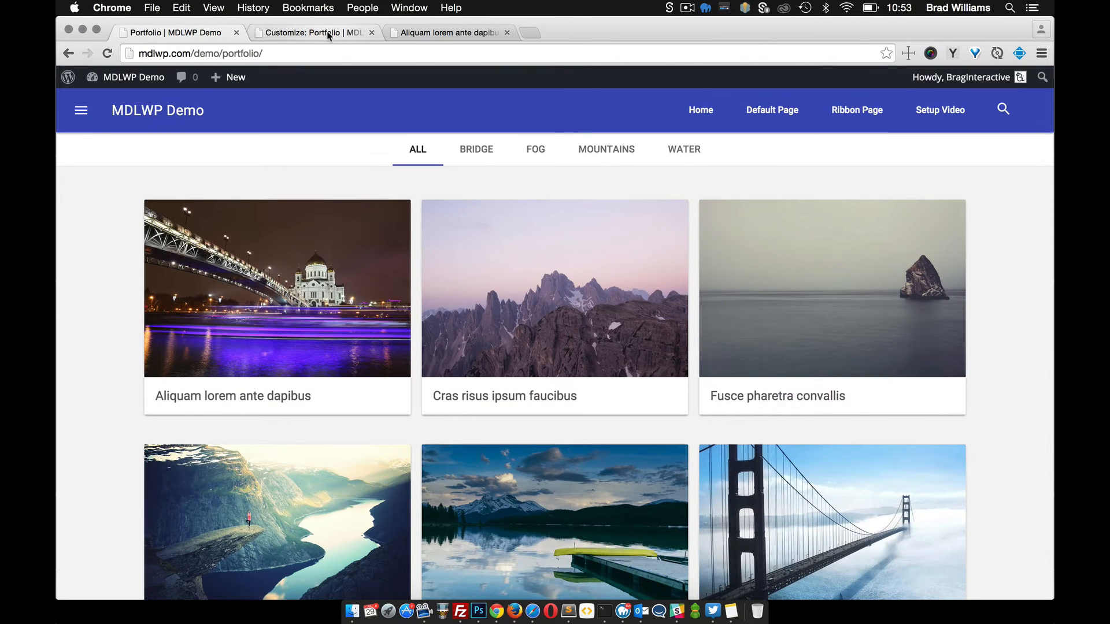
{"action": "left_click", "coordinate": [312, 32]}
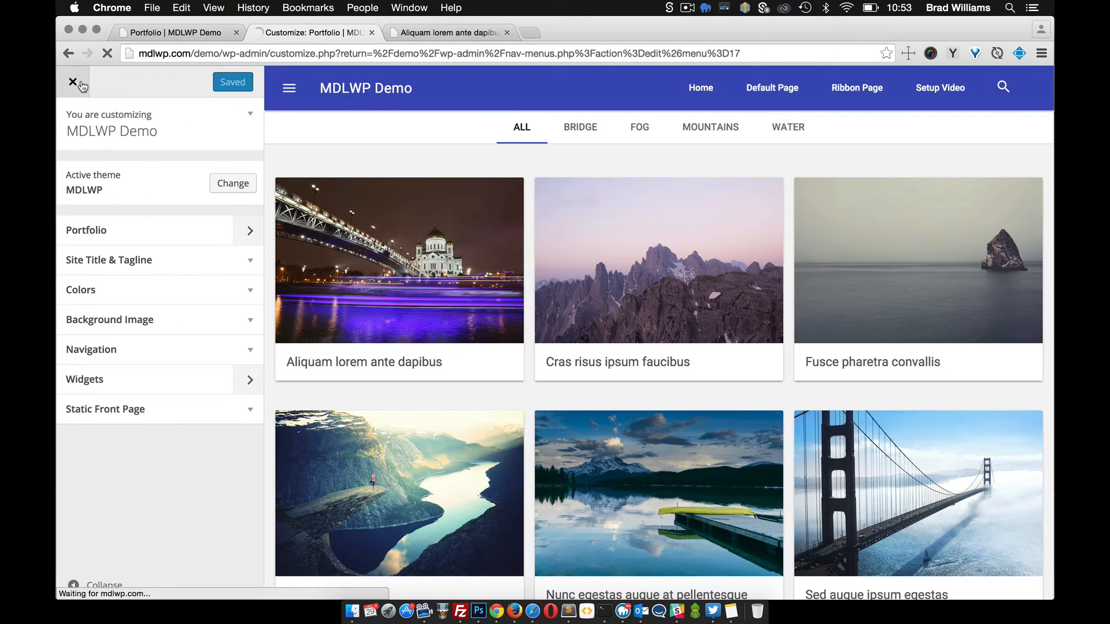
Close the theme customizer.
{"action": "left_click", "coordinate": [72, 82]}
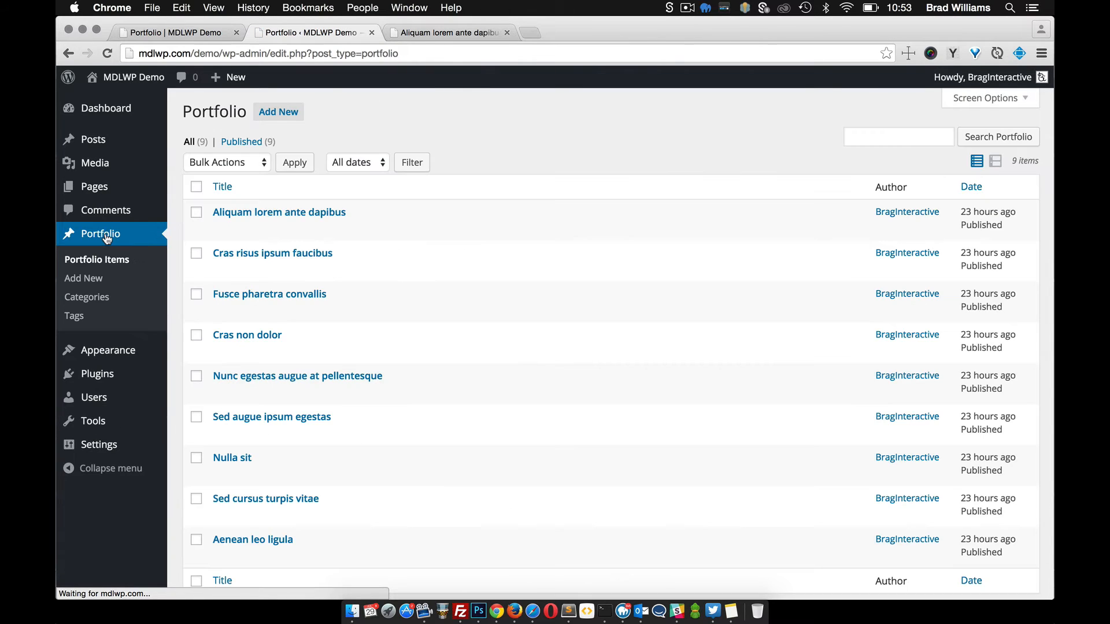
{"action": "mouse_move", "coordinate": [278, 211]}
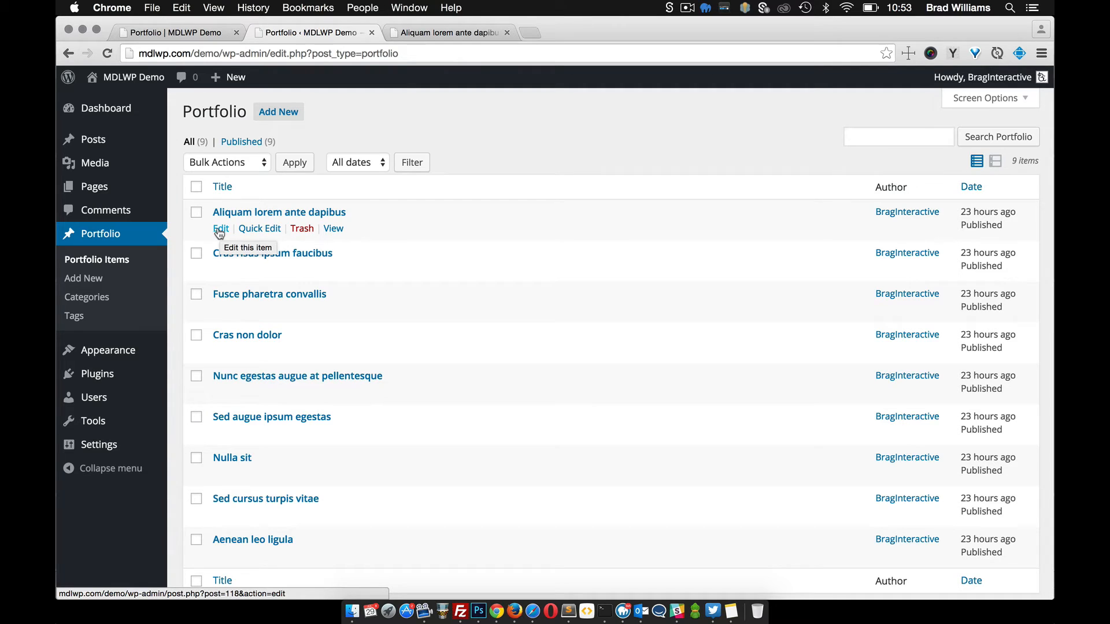
{"action": "mouse_move", "coordinate": [212, 220]}
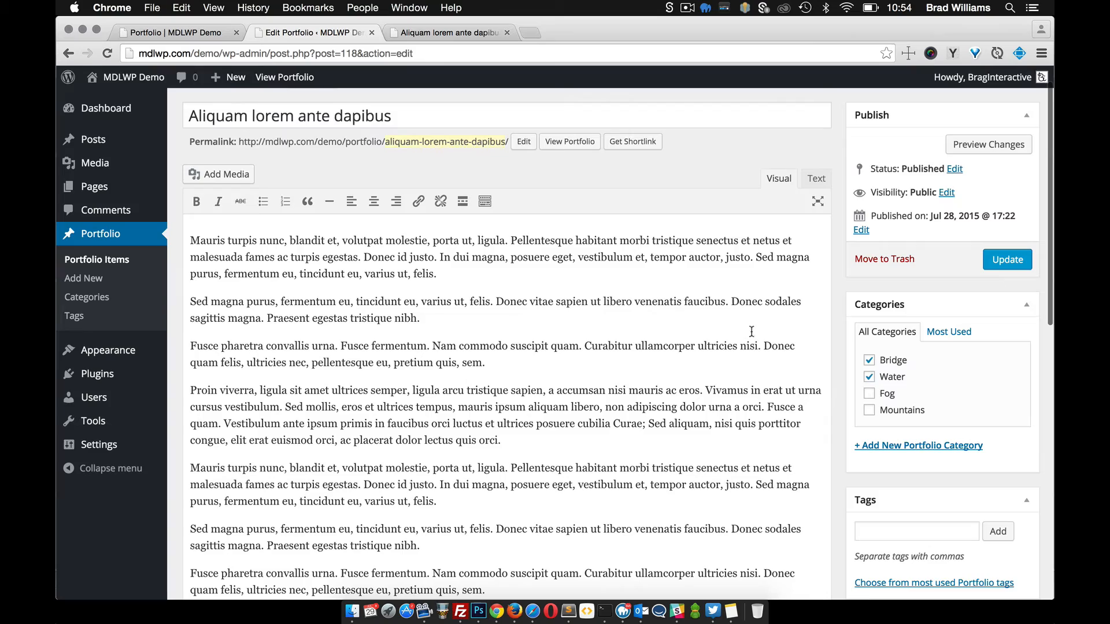
{"action": "scroll", "scroll_direction": "down", "scroll_amount": 3}
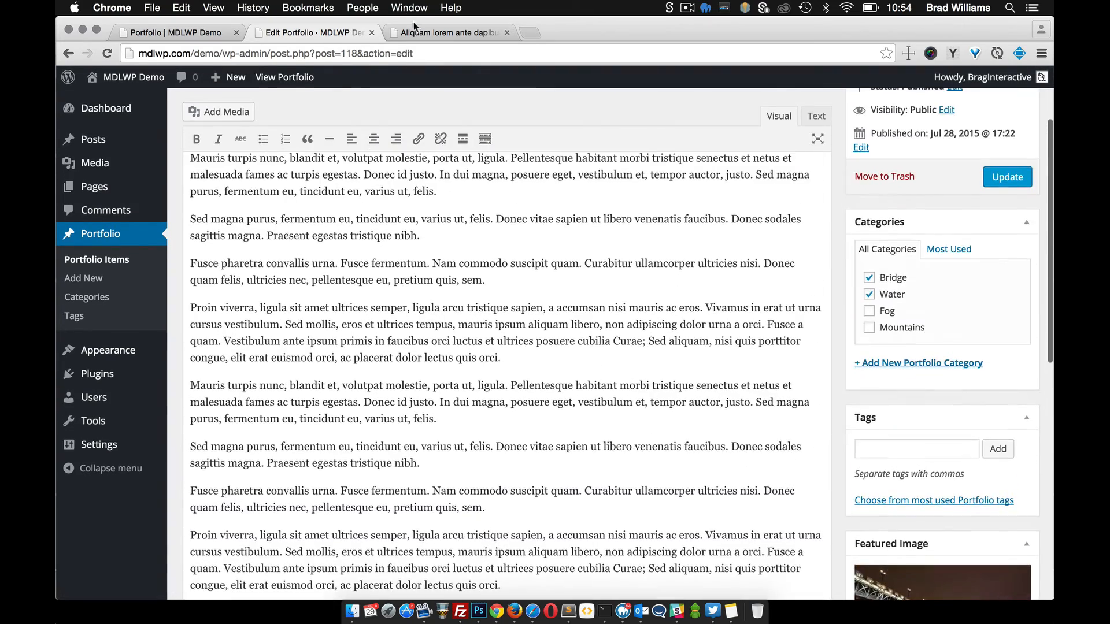
{"action": "left_click", "coordinate": [453, 32]}
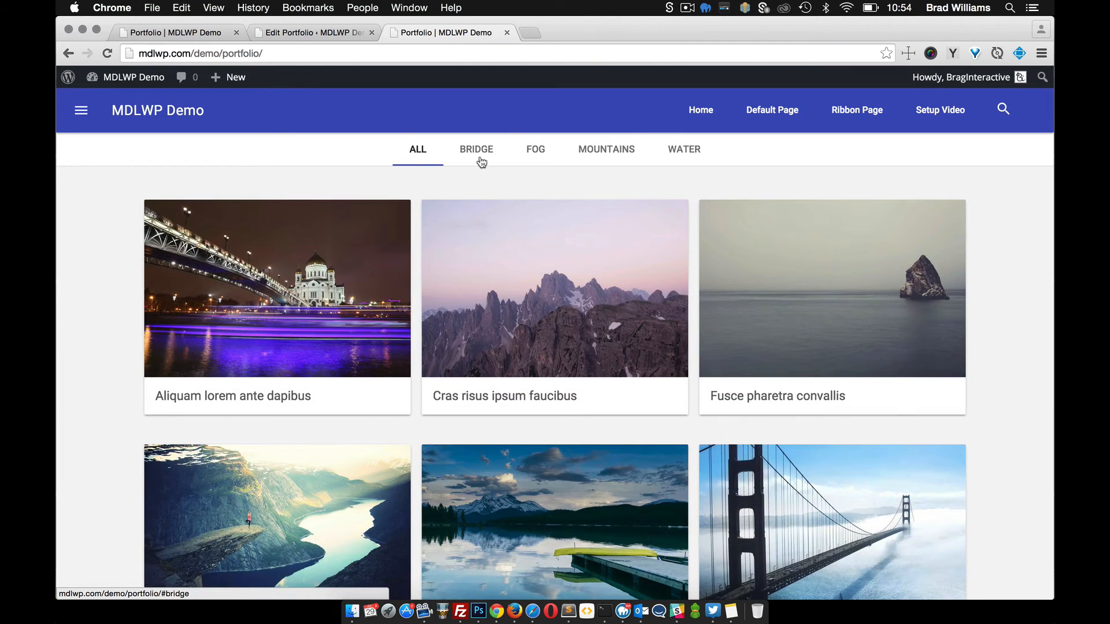
{"action": "left_click", "coordinate": [476, 149]}
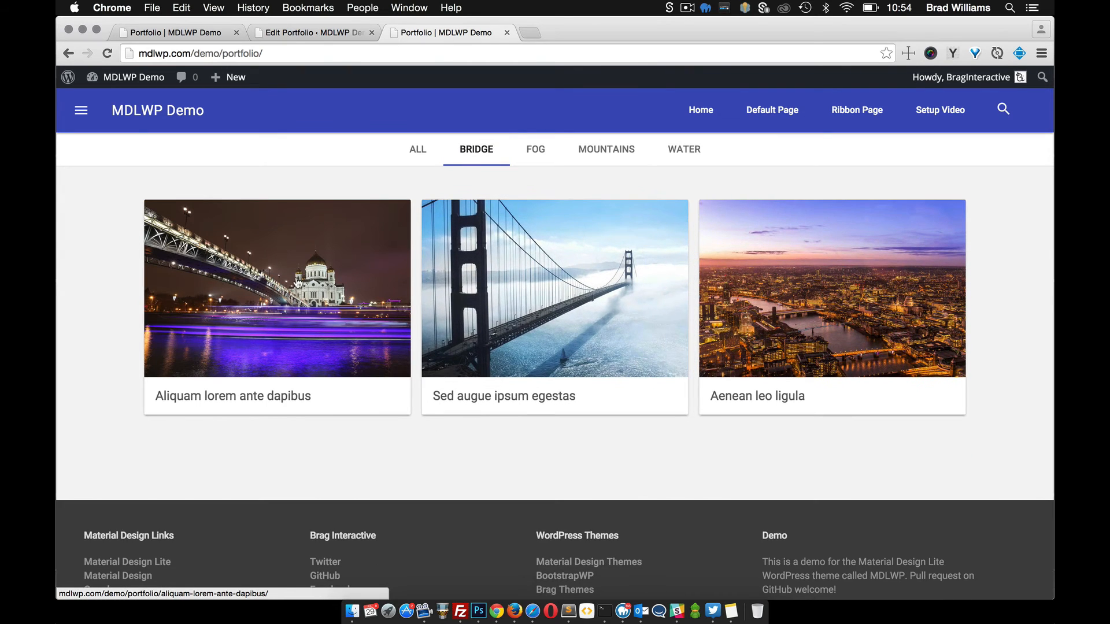
{"action": "left_click", "coordinate": [684, 150]}
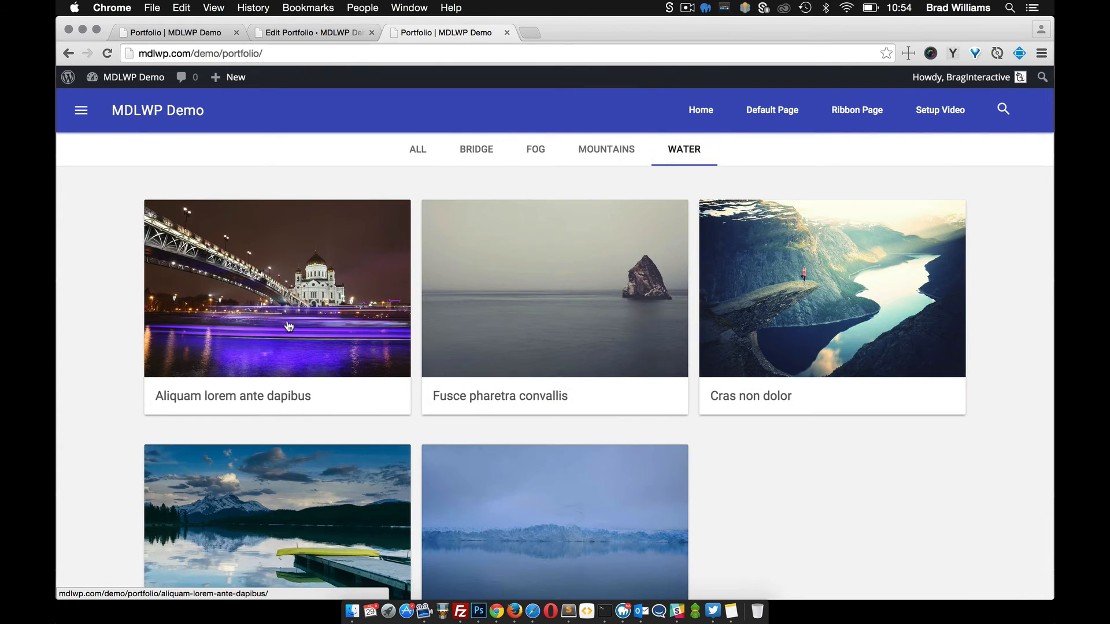
{"action": "left_click", "coordinate": [417, 149]}
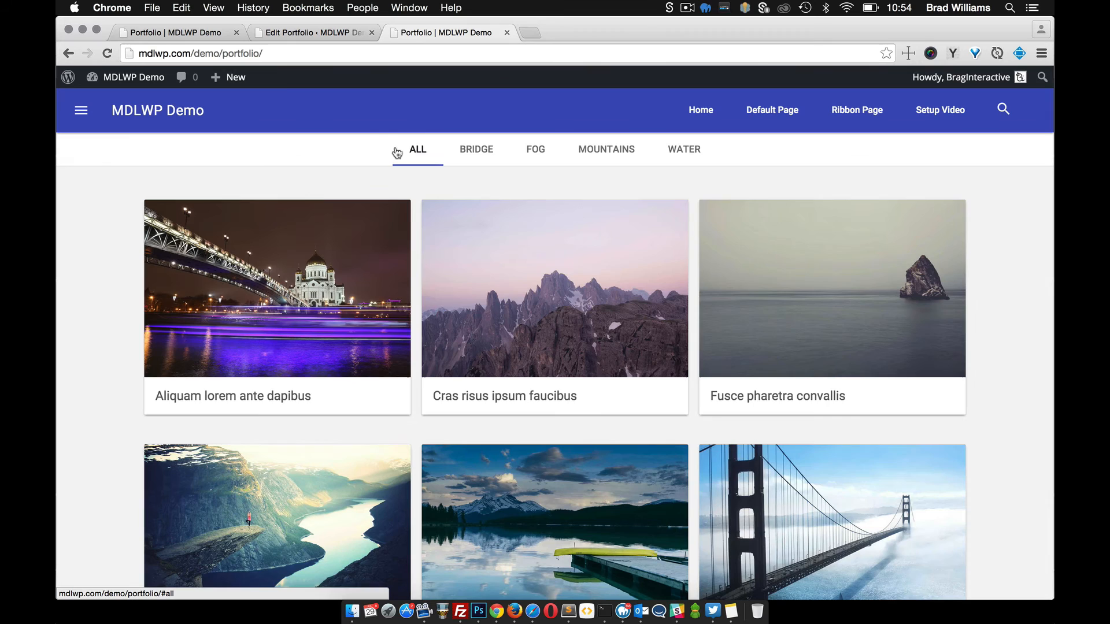
{"action": "left_click", "coordinate": [314, 32]}
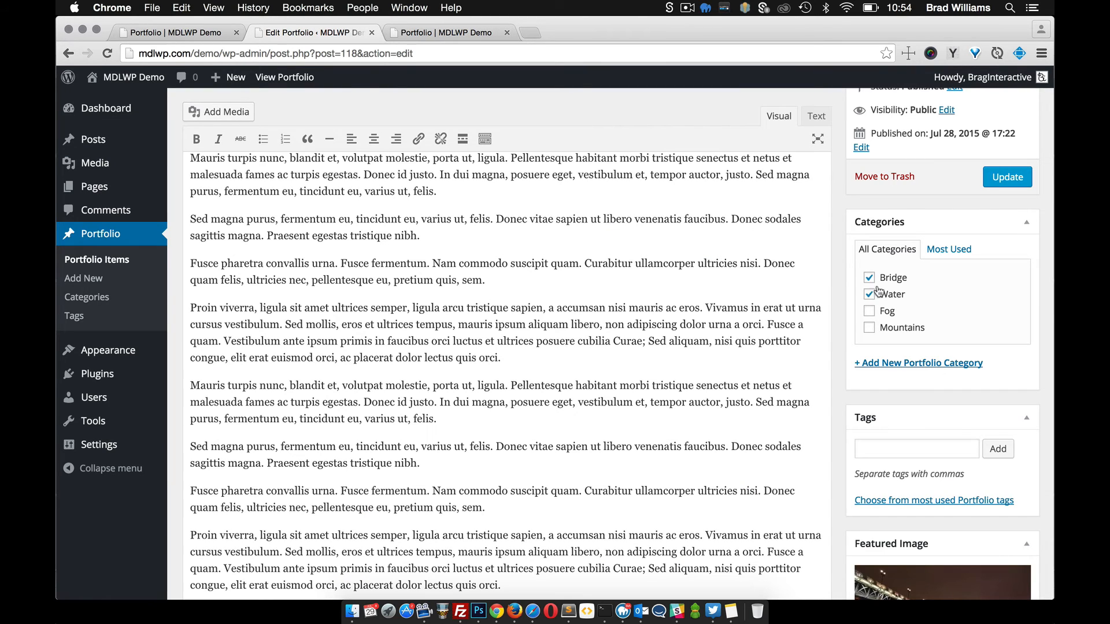
{"action": "mouse_move", "coordinate": [868, 265]}
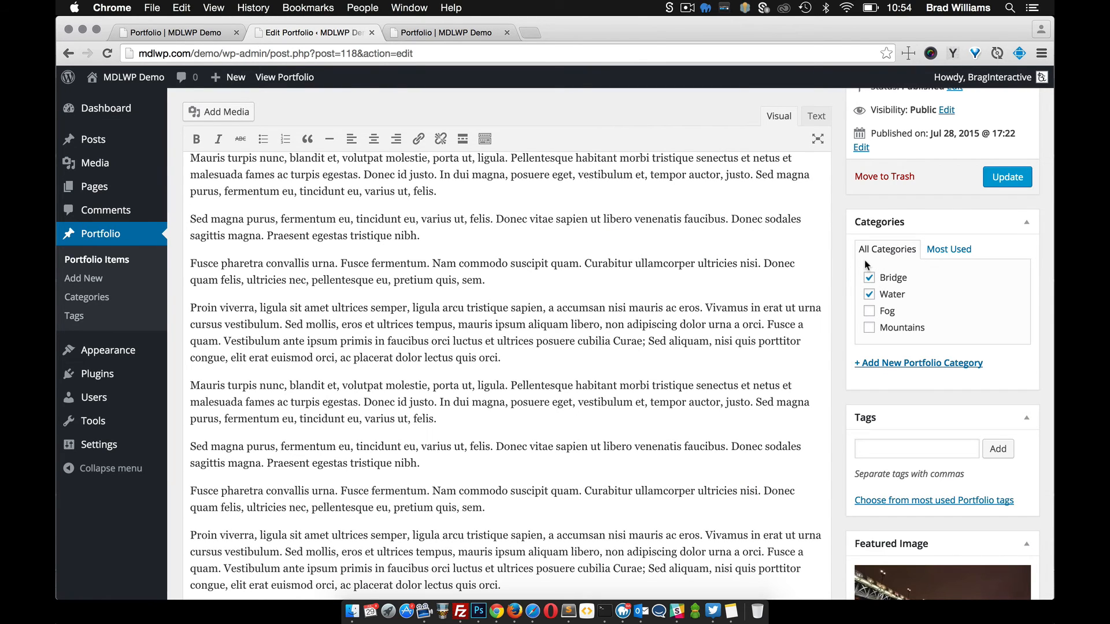
{"action": "scroll", "scroll_direction": "down", "scroll_amount": 3}
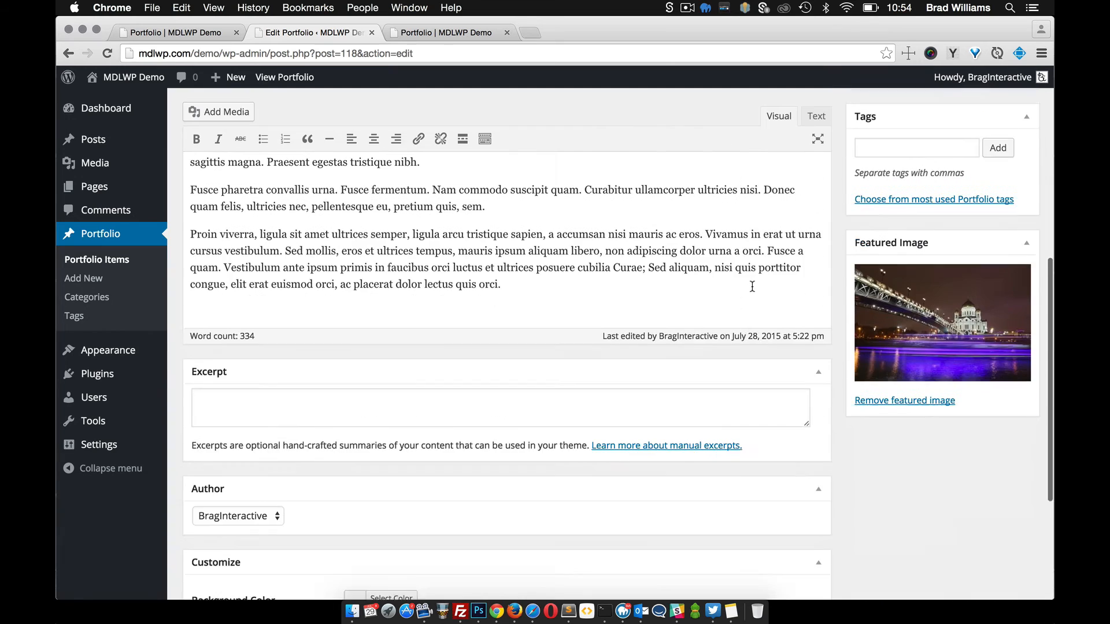
{"action": "scroll", "scroll_direction": "down", "scroll_amount": 3}
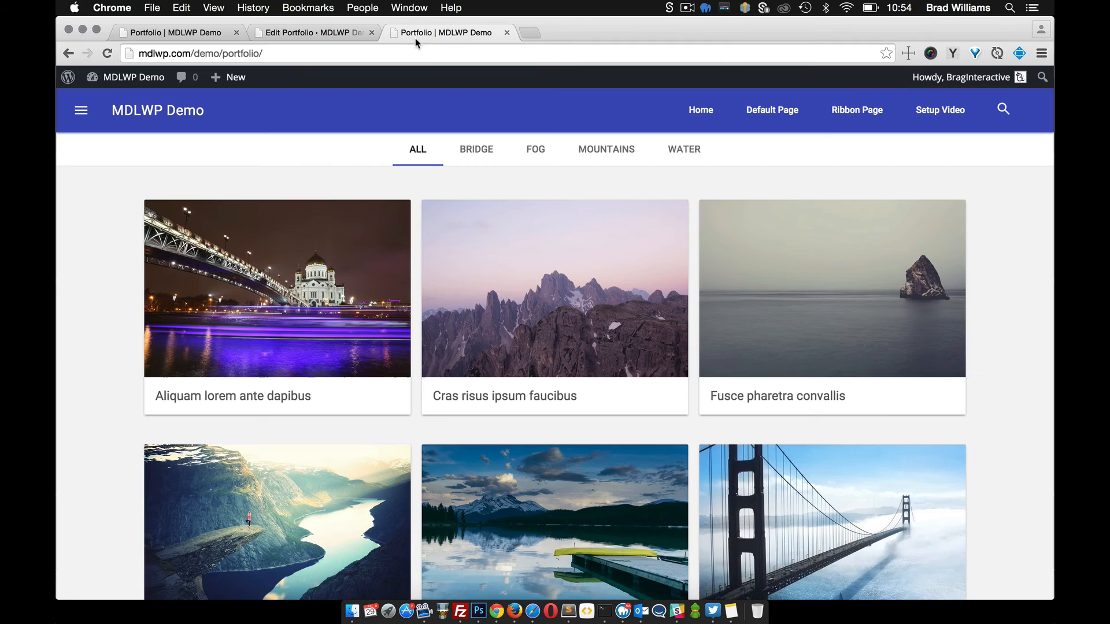
{"action": "left_click", "coordinate": [277, 289]}
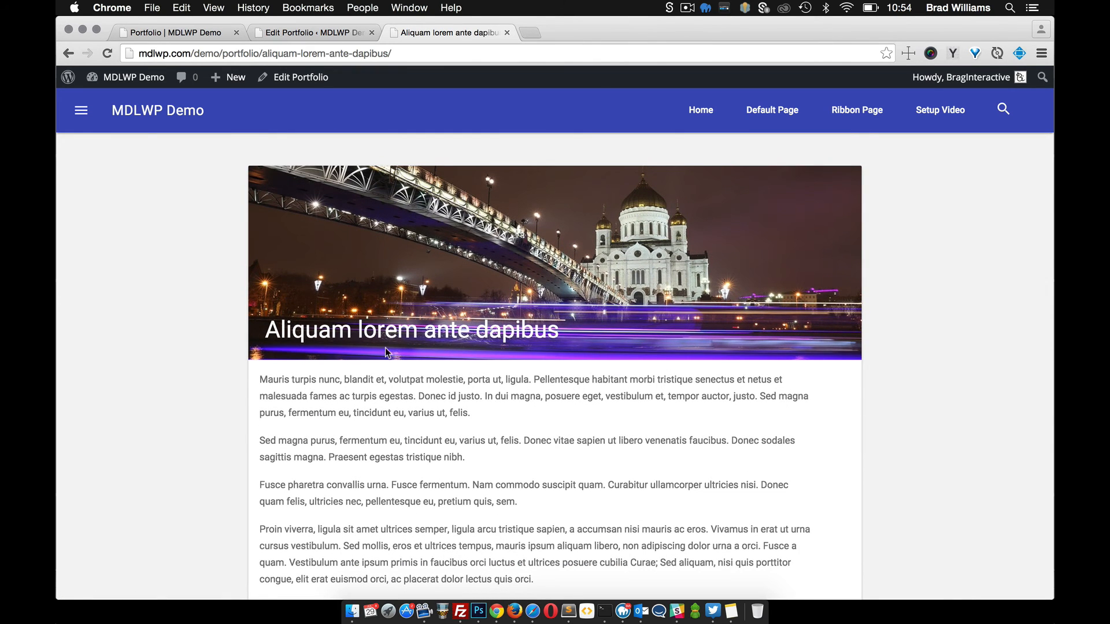
{"action": "left_click", "coordinate": [312, 32]}
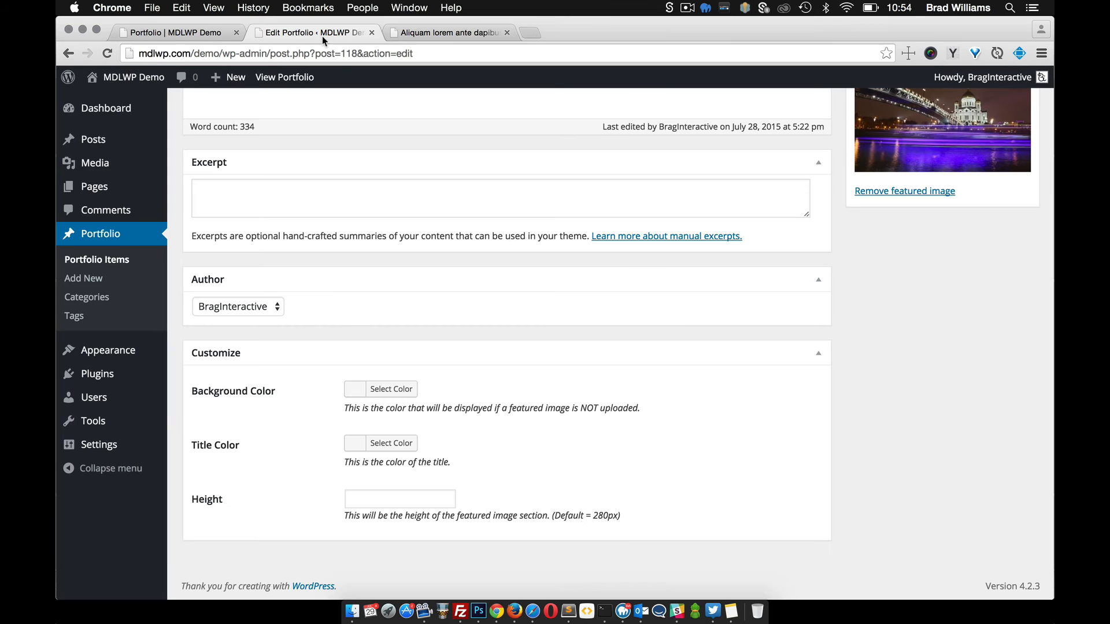
{"action": "mouse_move", "coordinate": [289, 401]}
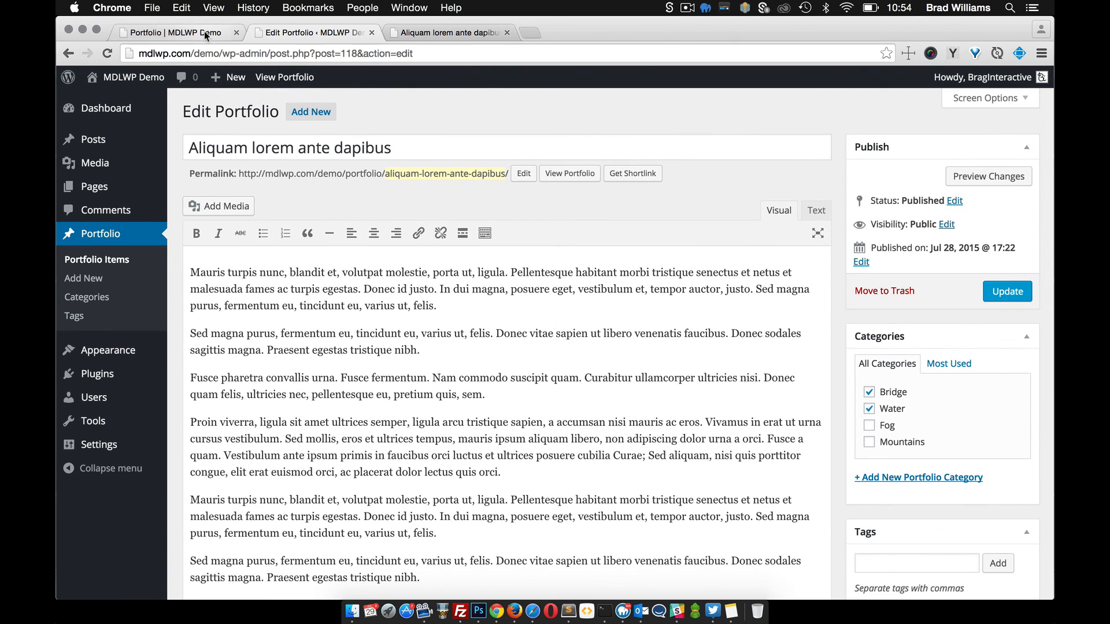
Switch to the live Portfolio | MDLWP Demo page tab.
{"action": "left_click", "coordinate": [173, 32]}
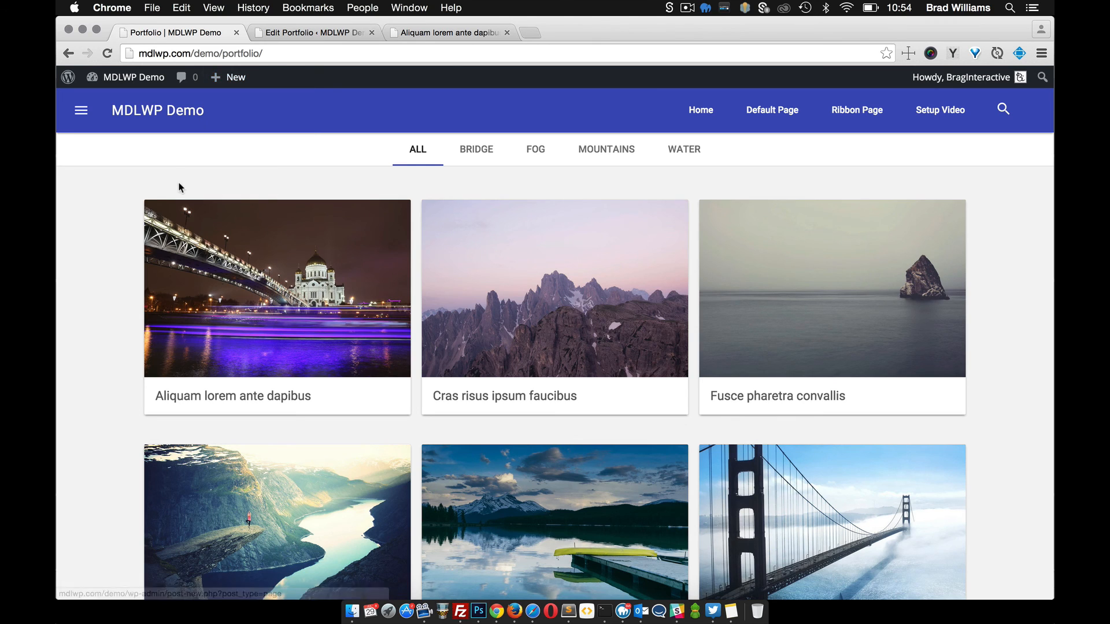